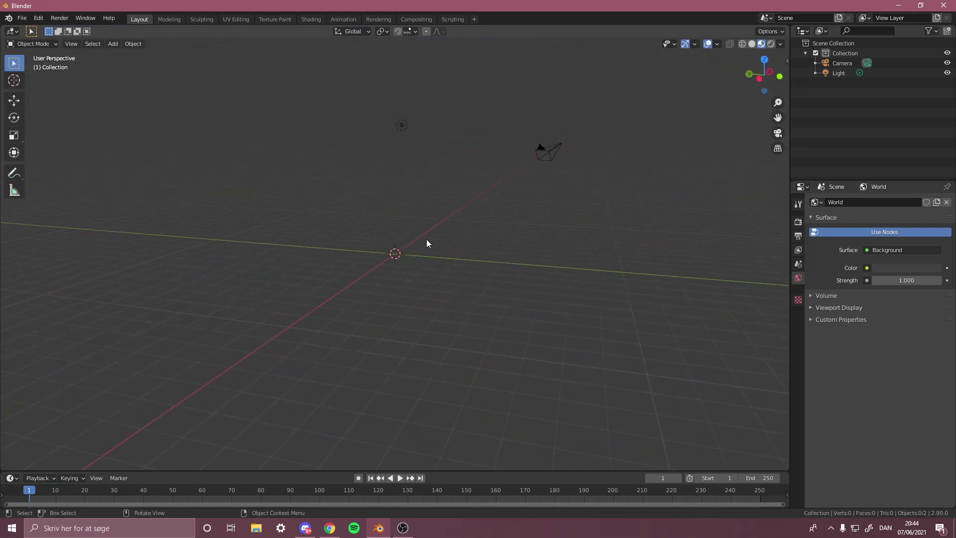
Step: Add a UV sphere at the origin and scale it up to roughly three times its size
{"action": "left_click", "coordinate": [113, 43]}
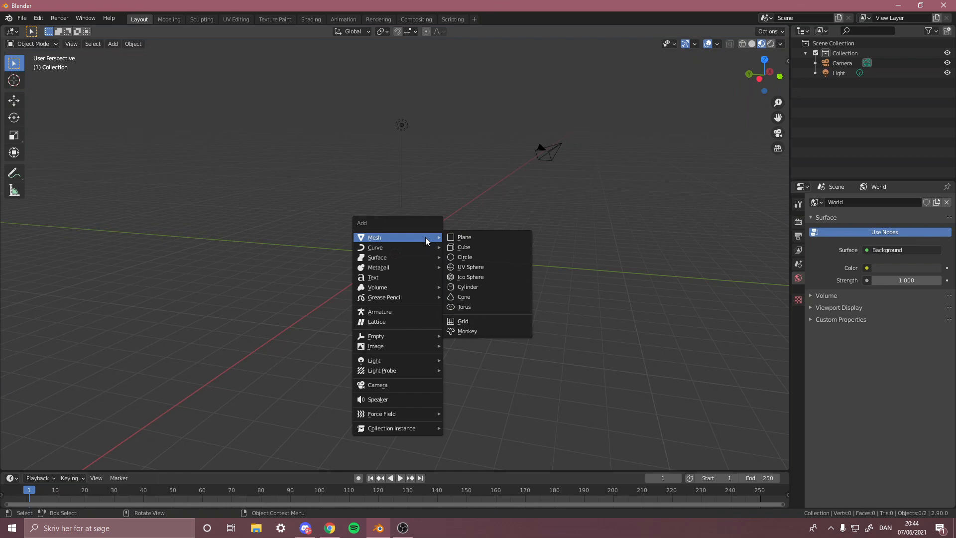
{"action": "mouse_move", "coordinate": [469, 267]}
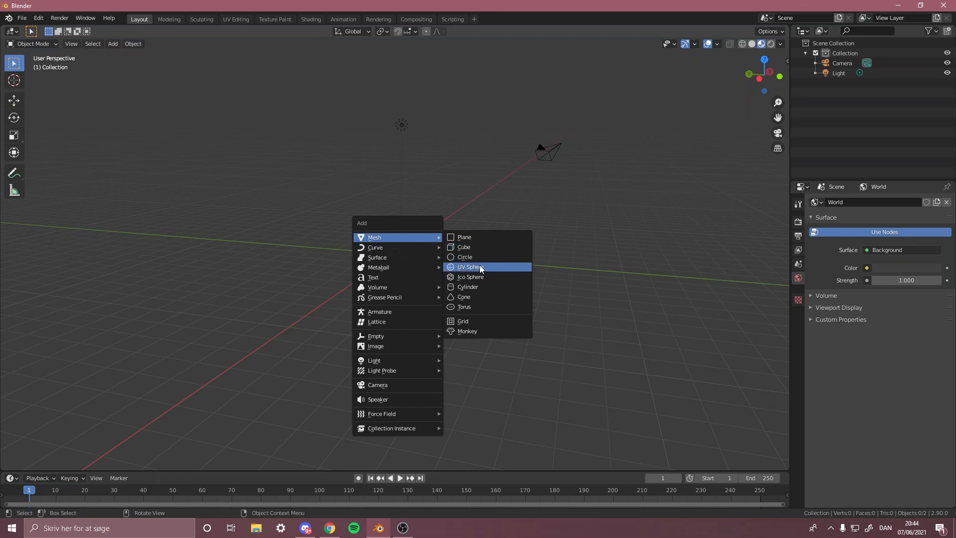
{"action": "left_click", "coordinate": [468, 267]}
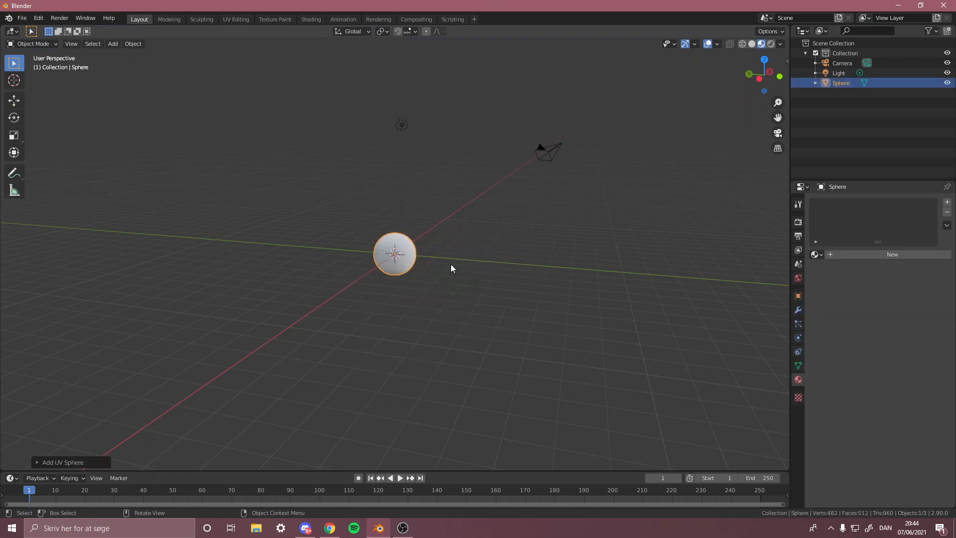
{"action": "key", "text": "s"}
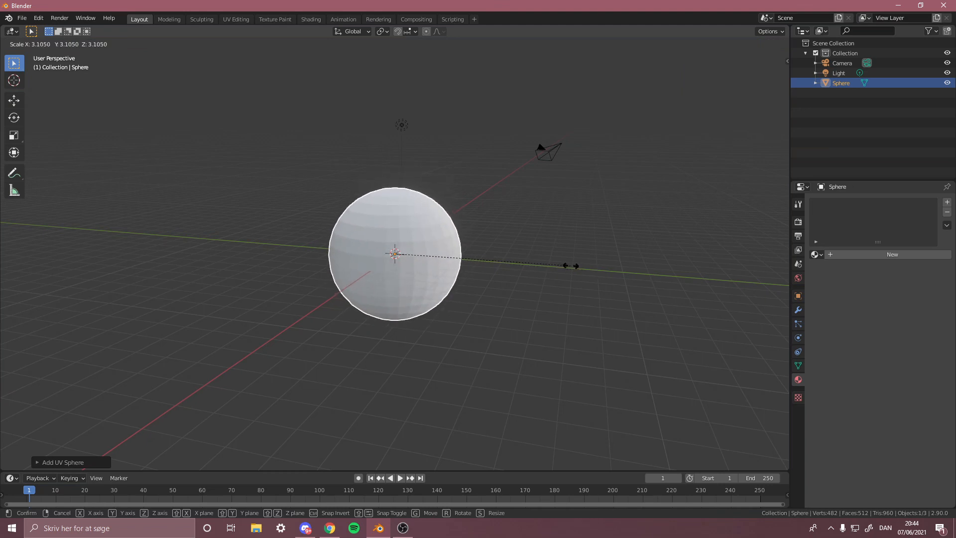
{"action": "left_click", "coordinate": [444, 255]}
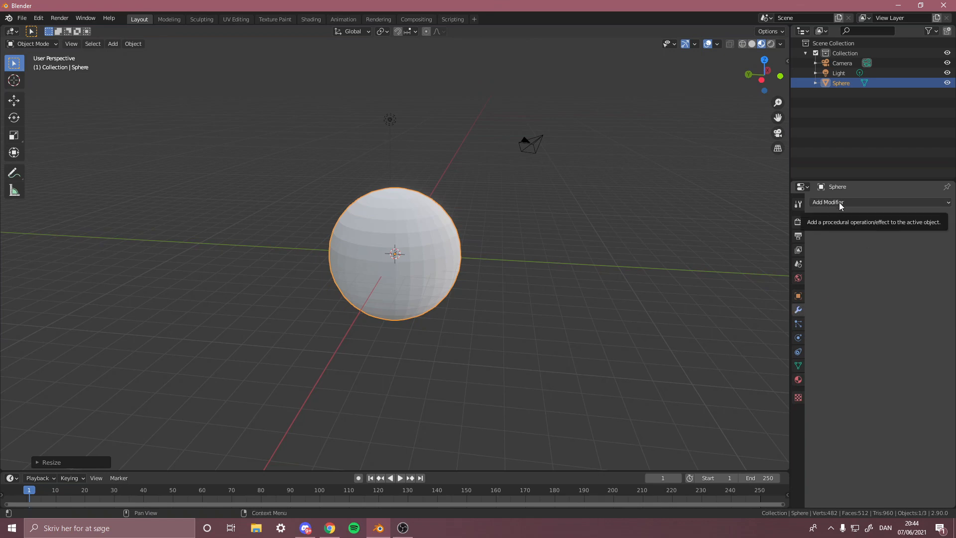
Step: Add a Vertex Weight Edit modifier to the sphere from the modifier list
{"action": "left_click", "coordinate": [827, 202]}
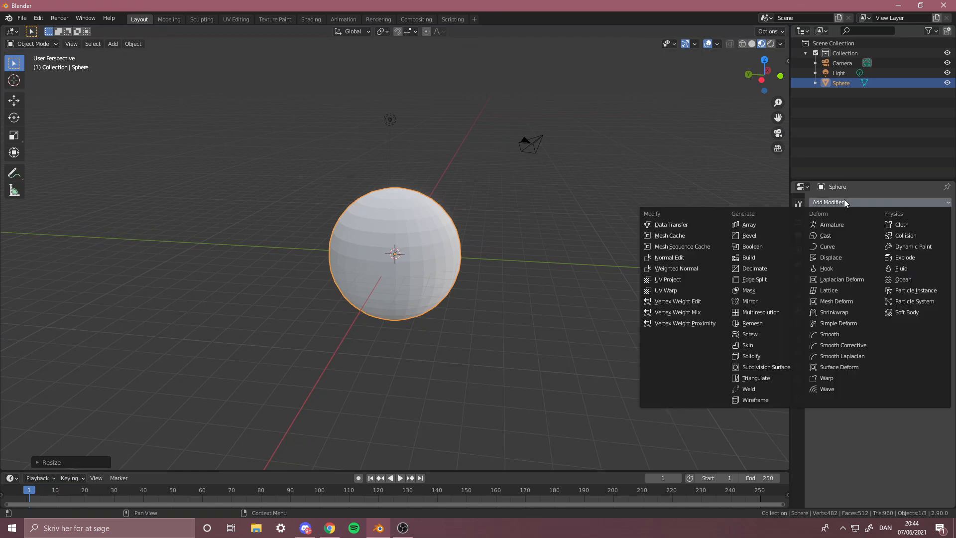
{"action": "mouse_move", "coordinate": [676, 300]}
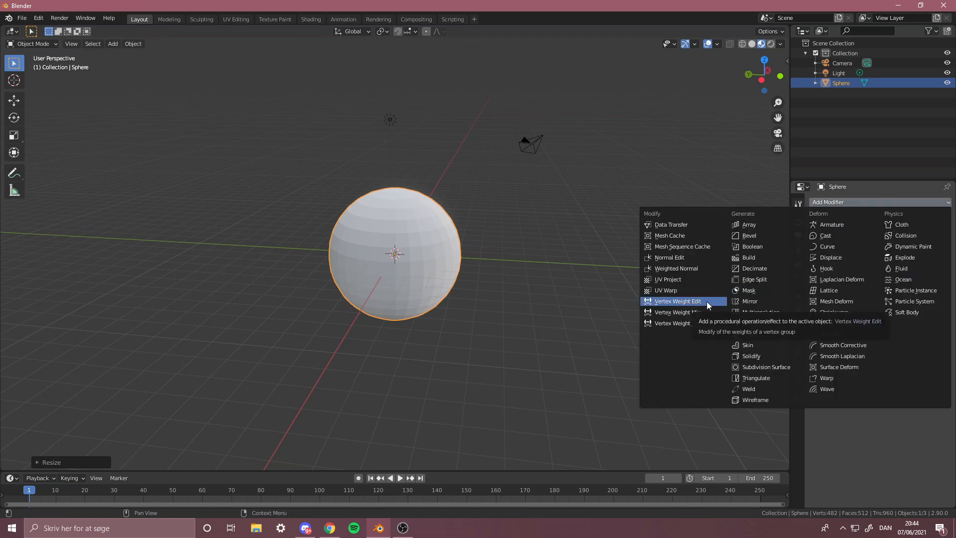
{"action": "left_click", "coordinate": [678, 301]}
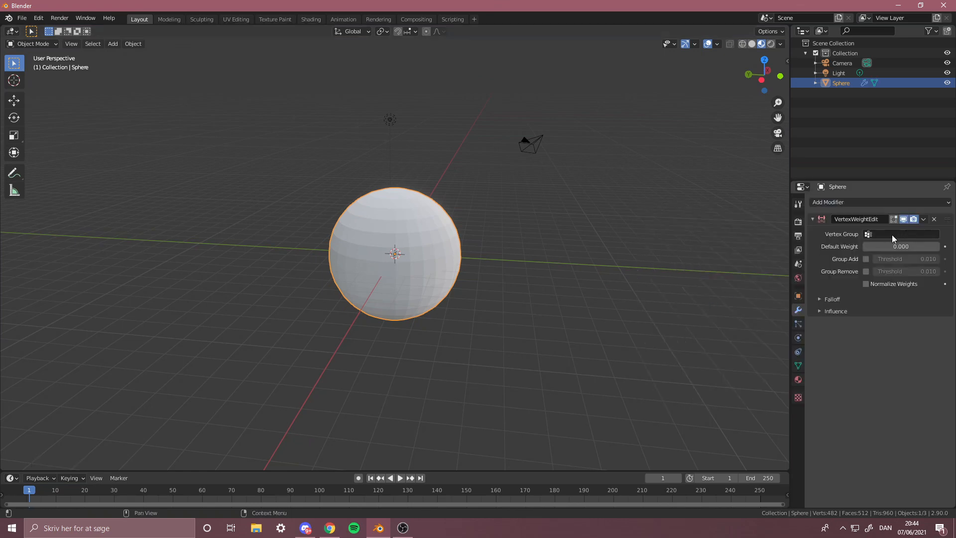
{"action": "mouse_move", "coordinate": [798, 366]}
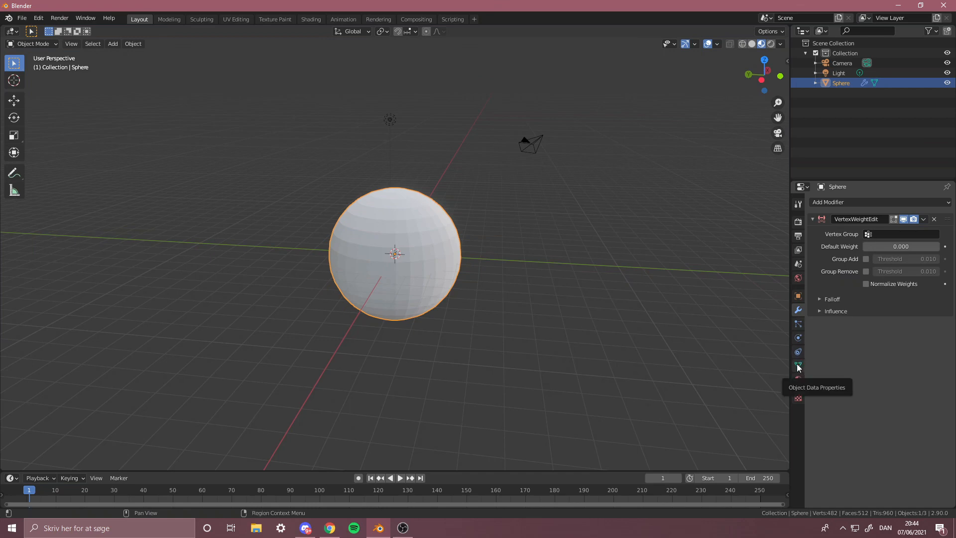
Step: In Edit Mode, create a new vertex group named Group on the sphere's mesh data
{"action": "left_click", "coordinate": [798, 366]}
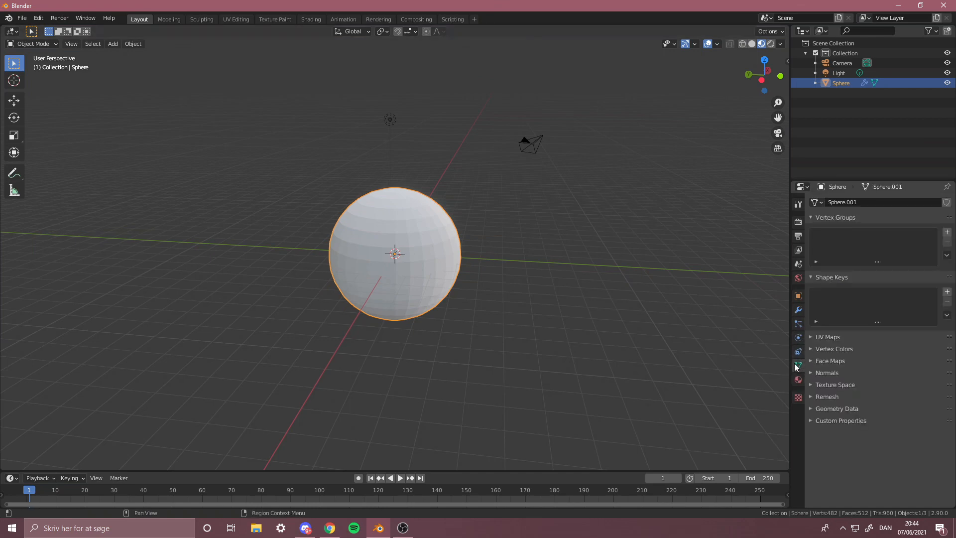
{"action": "mouse_move", "coordinate": [510, 248]}
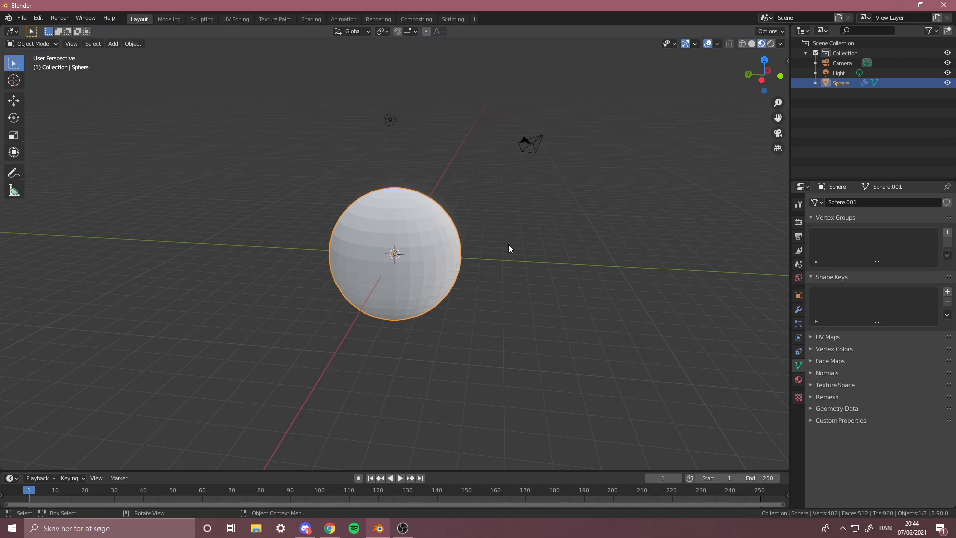
{"action": "key", "text": "Tab"}
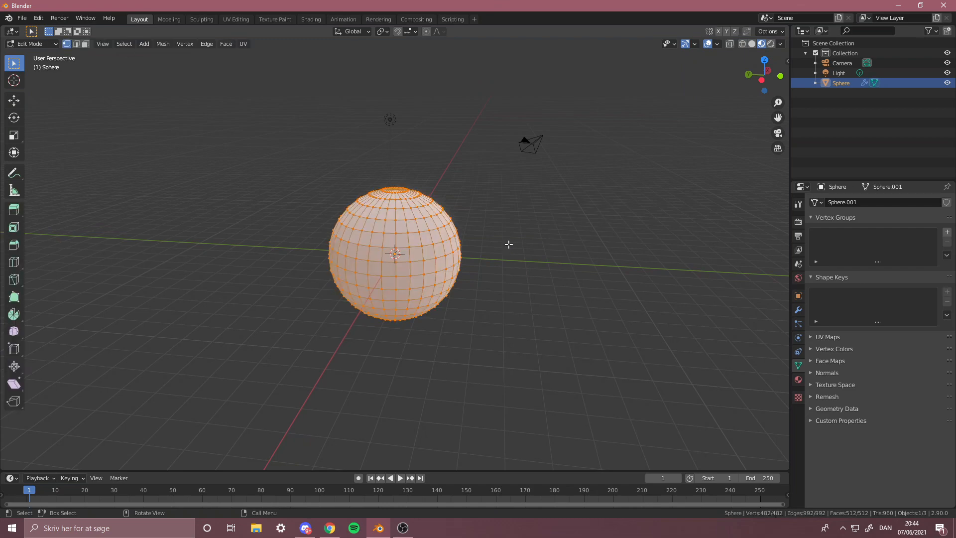
{"action": "mouse_move", "coordinate": [351, 245]}
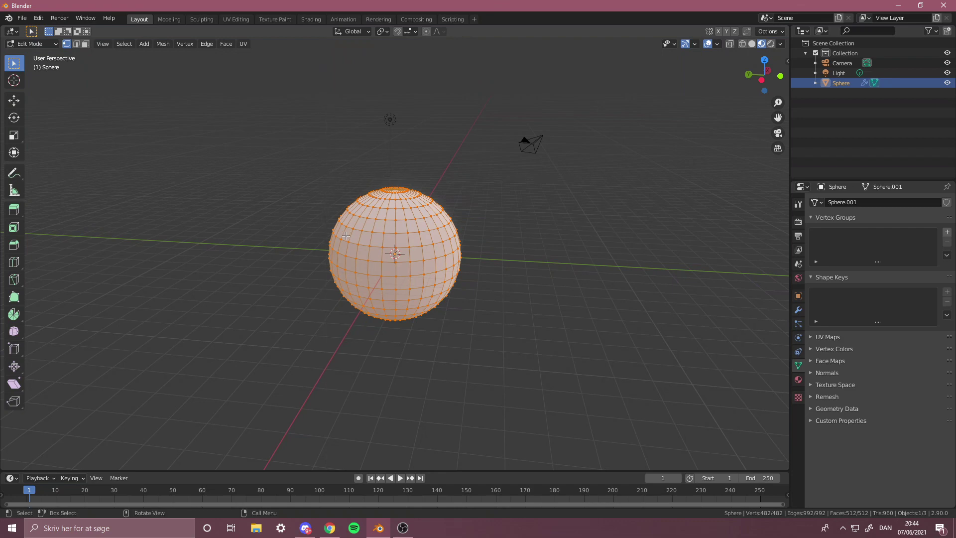
{"action": "mouse_move", "coordinate": [596, 264]}
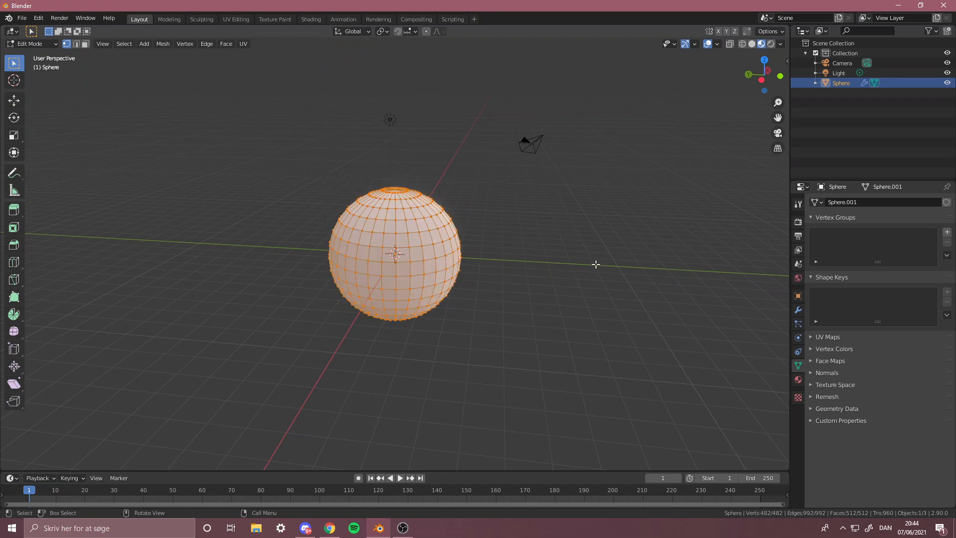
{"action": "mouse_move", "coordinate": [947, 233]}
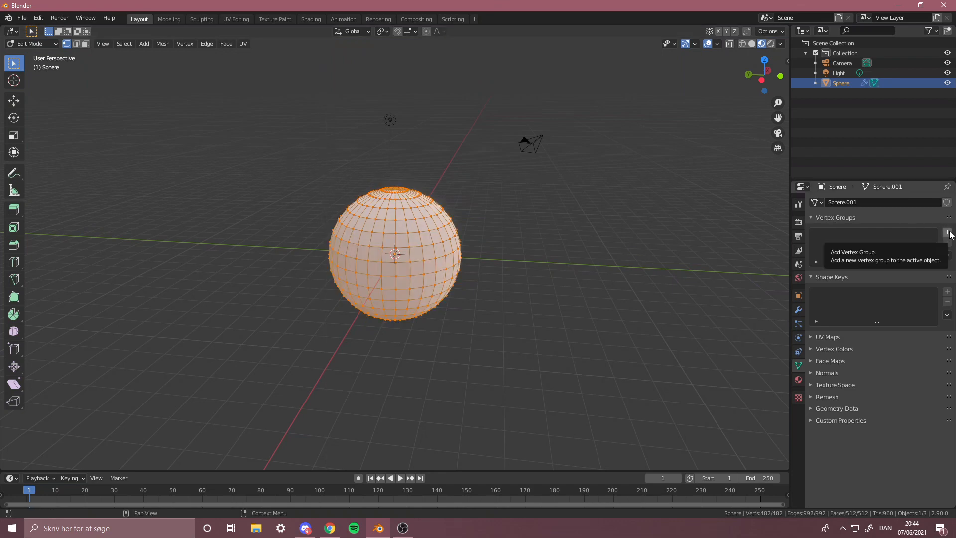
{"action": "left_click", "coordinate": [949, 233]}
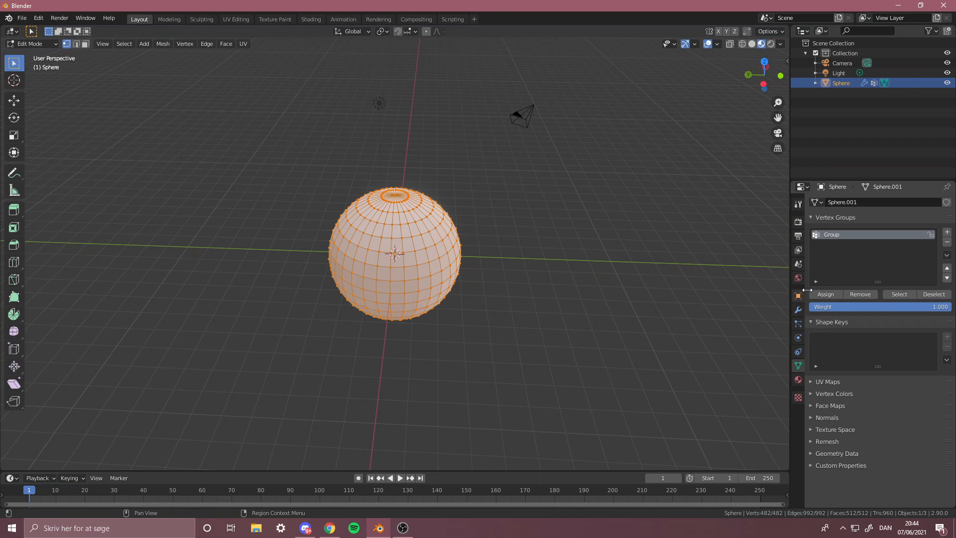
Step: Set the modifier's Vertex Group to Group and create a new mask texture under Influence
{"action": "left_click", "coordinate": [798, 324]}
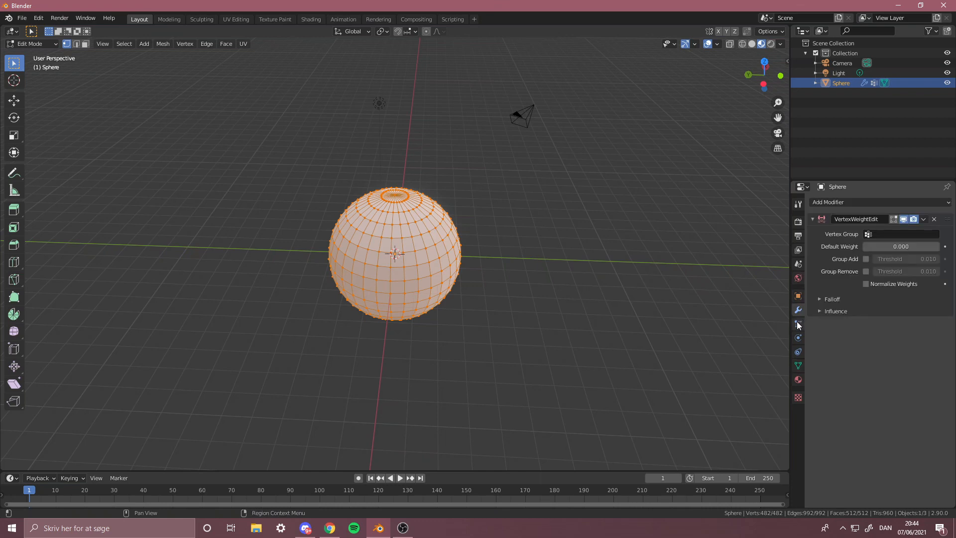
{"action": "left_click", "coordinate": [903, 233]}
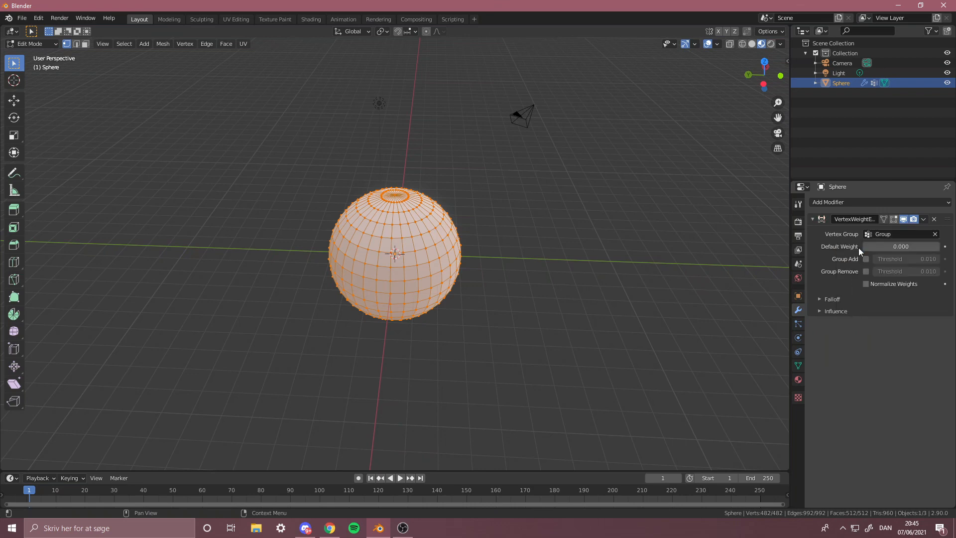
{"action": "left_click", "coordinate": [820, 299]}
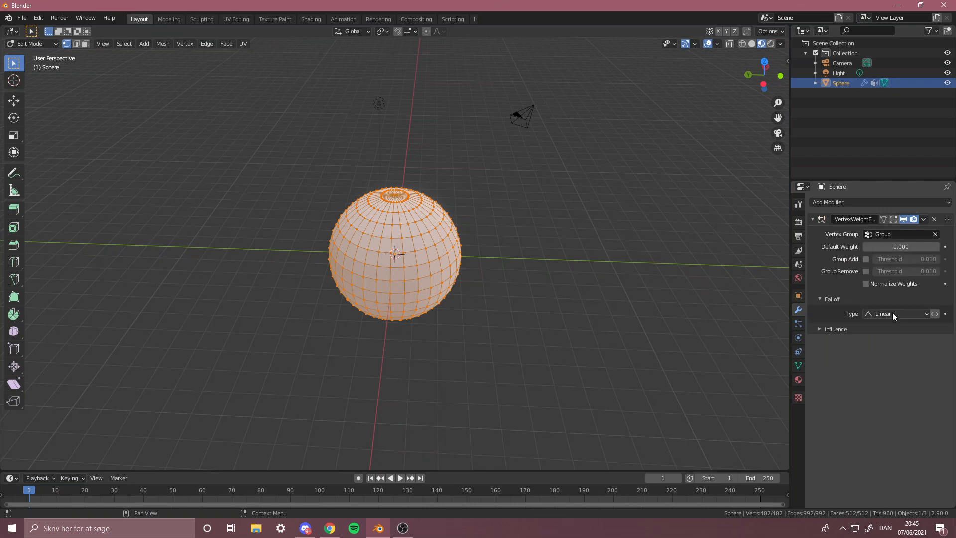
{"action": "left_click", "coordinate": [897, 314]}
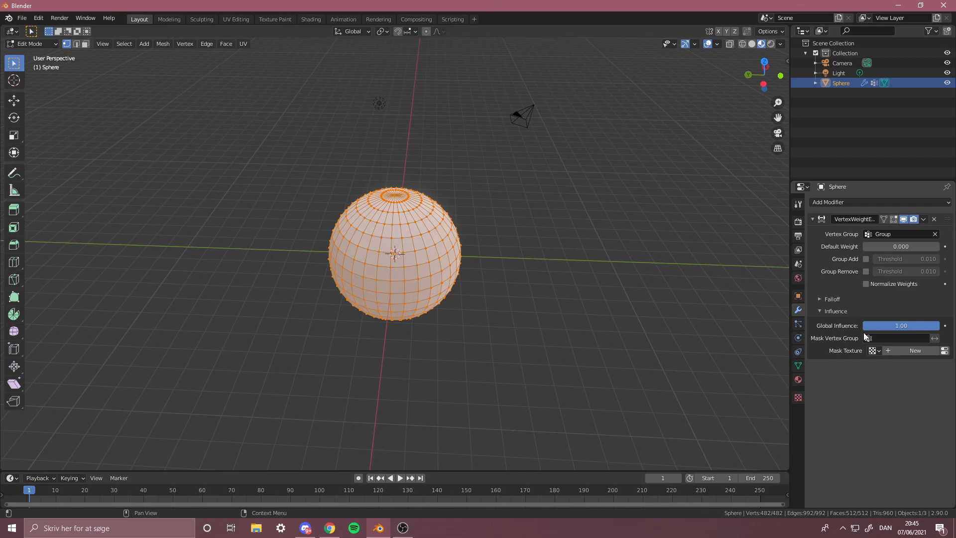
{"action": "left_click", "coordinate": [915, 349]}
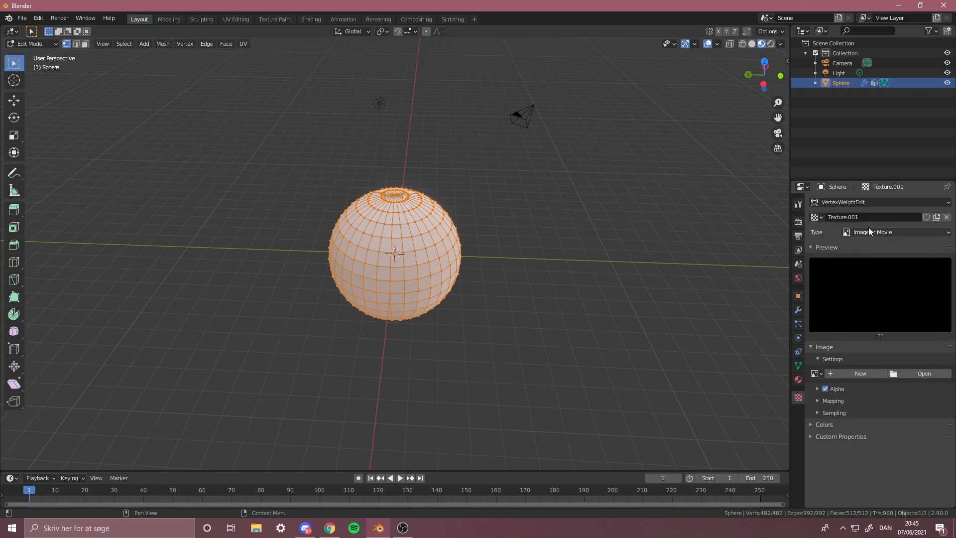
Step: Set the mask texture coordinates to Global, dismissing a chat message along the way
{"action": "left_click", "coordinate": [897, 232]}
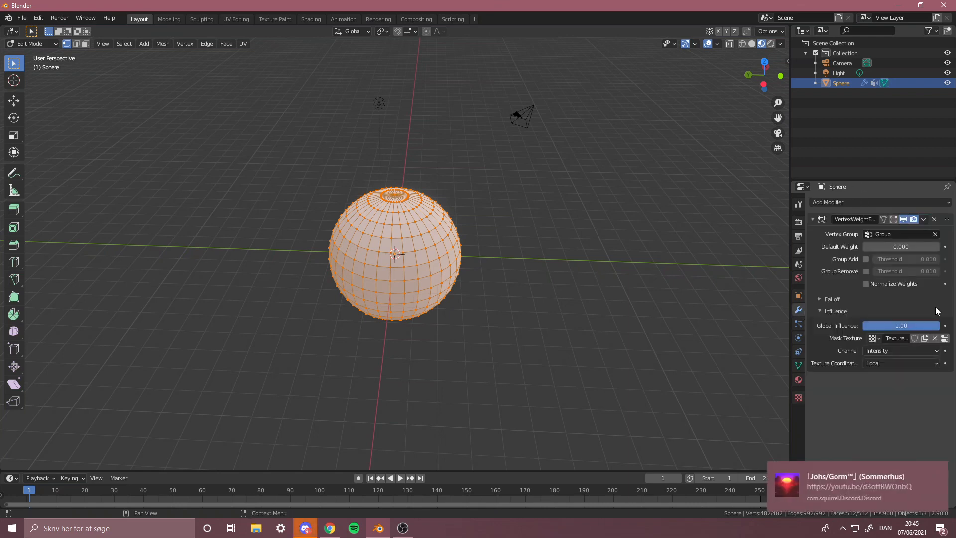
{"action": "left_click", "coordinate": [305, 528]}
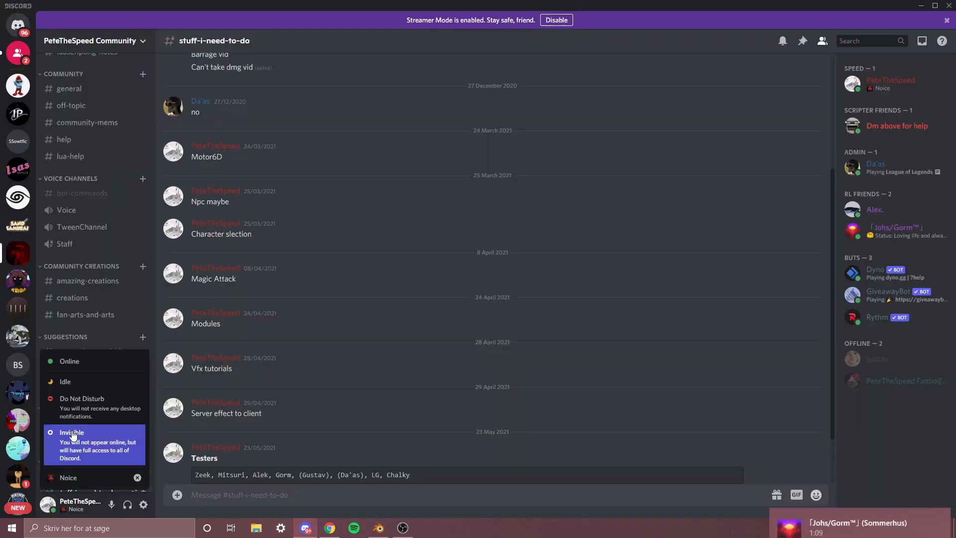
{"action": "left_click", "coordinate": [379, 528]}
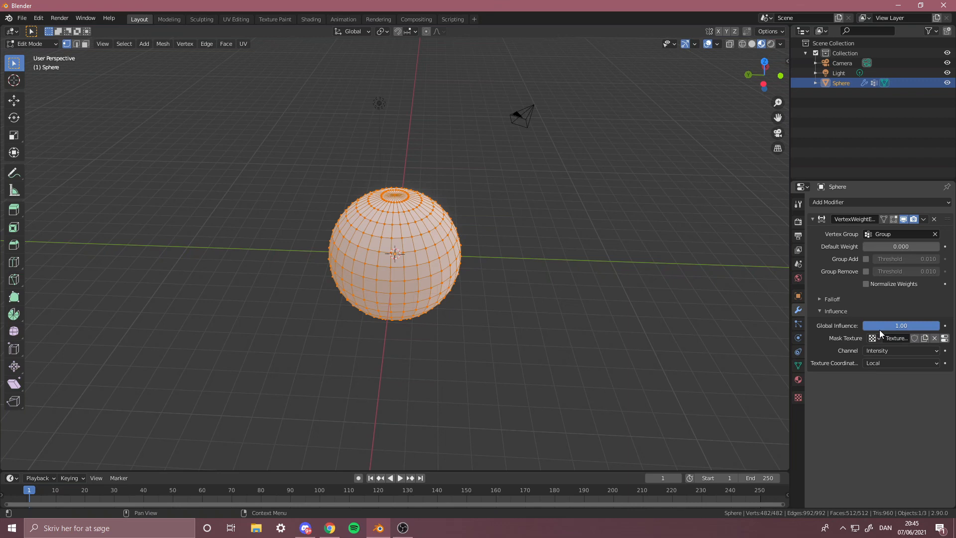
{"action": "left_click", "coordinate": [900, 363]}
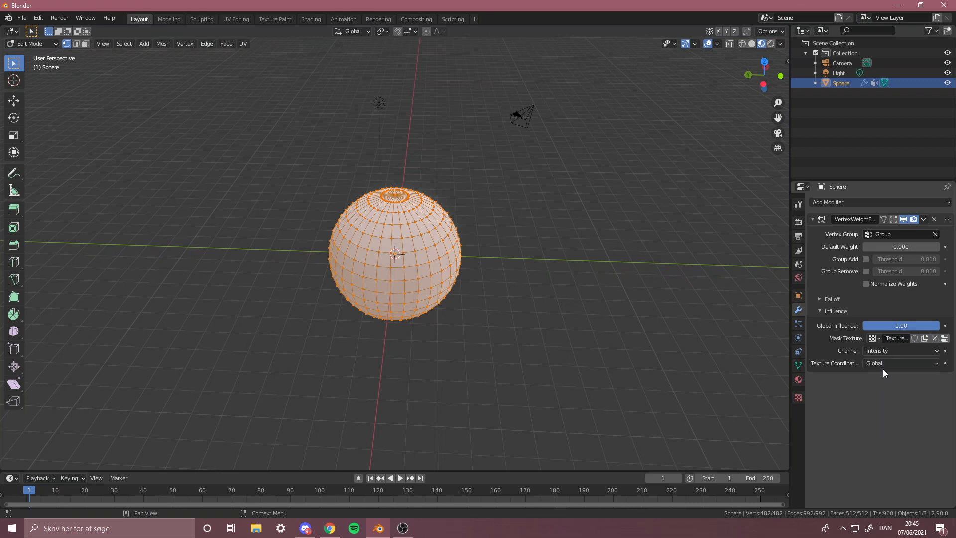
{"action": "left_click", "coordinate": [820, 310]}
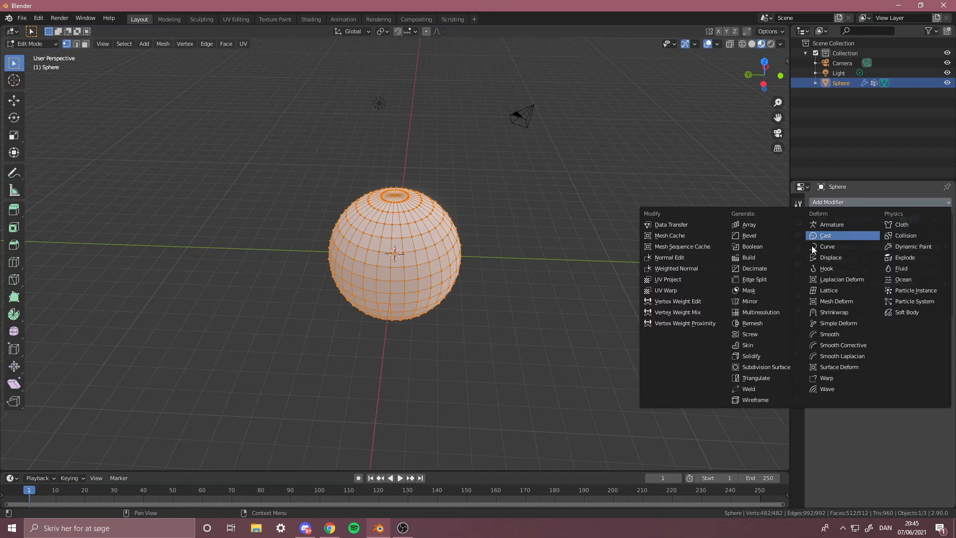
{"action": "mouse_move", "coordinate": [749, 290]}
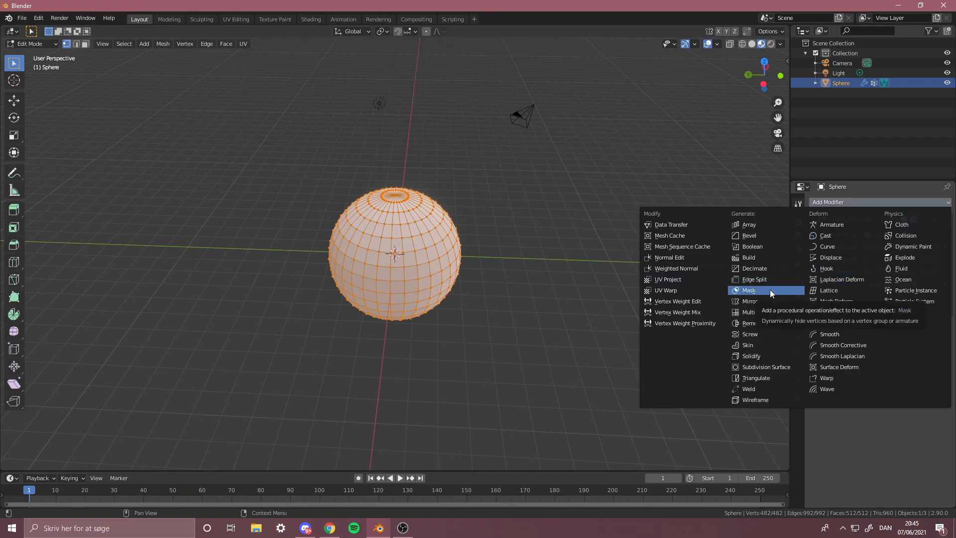
Step: Add a Mask modifier using vertex group Group so only scattered patches remain
{"action": "left_click", "coordinate": [750, 290]}
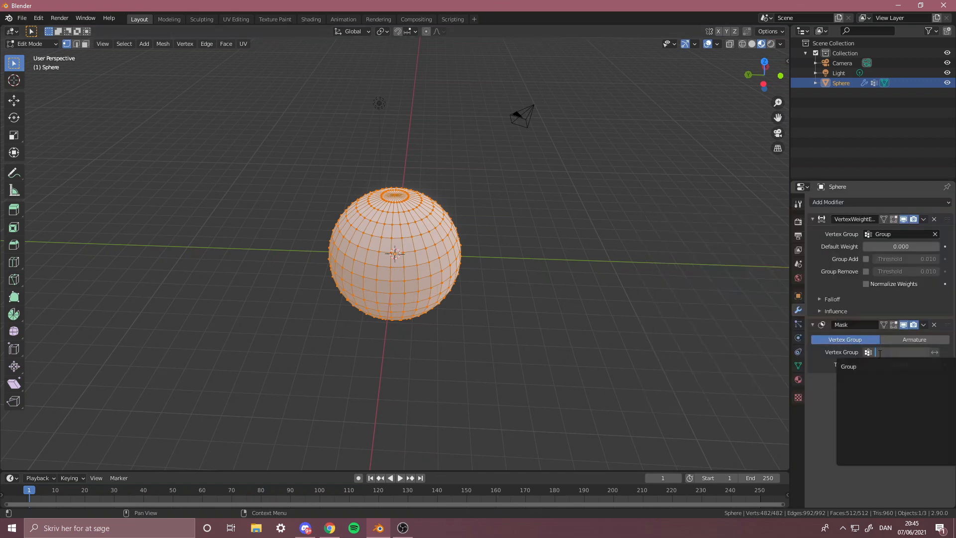
{"action": "left_click", "coordinate": [848, 366]}
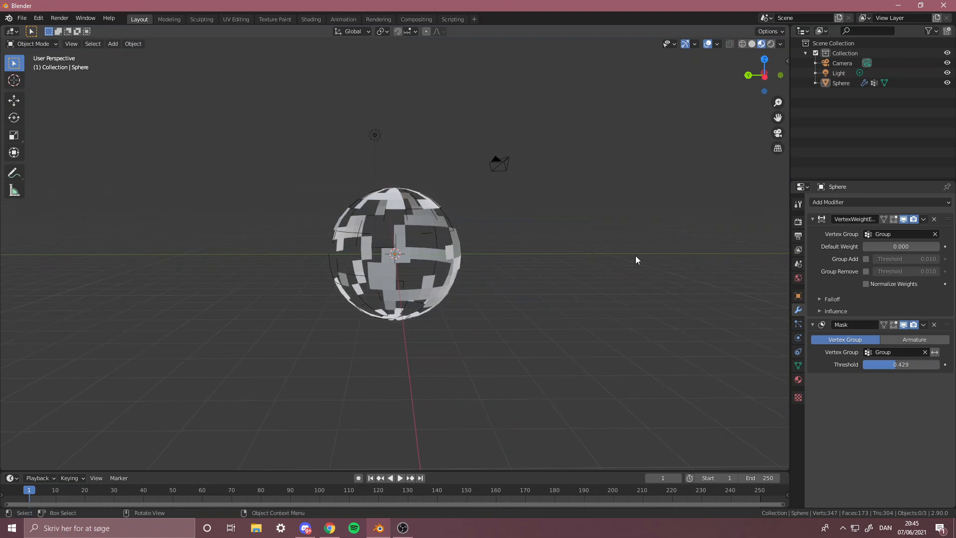
{"action": "mouse_move", "coordinate": [676, 258]}
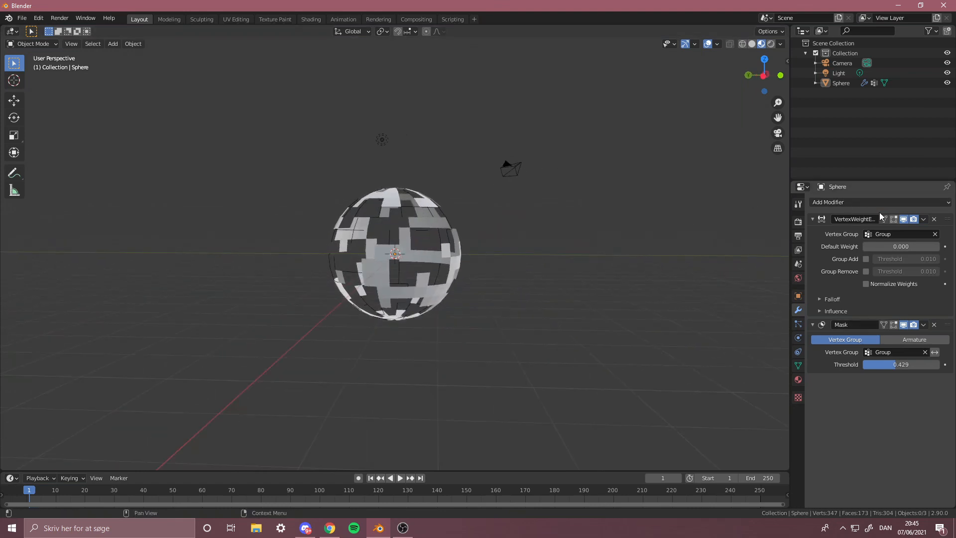
Step: Add a Smooth modifier and raise its Repeat so the square patches become rounded blobs
{"action": "left_click", "coordinate": [853, 202]}
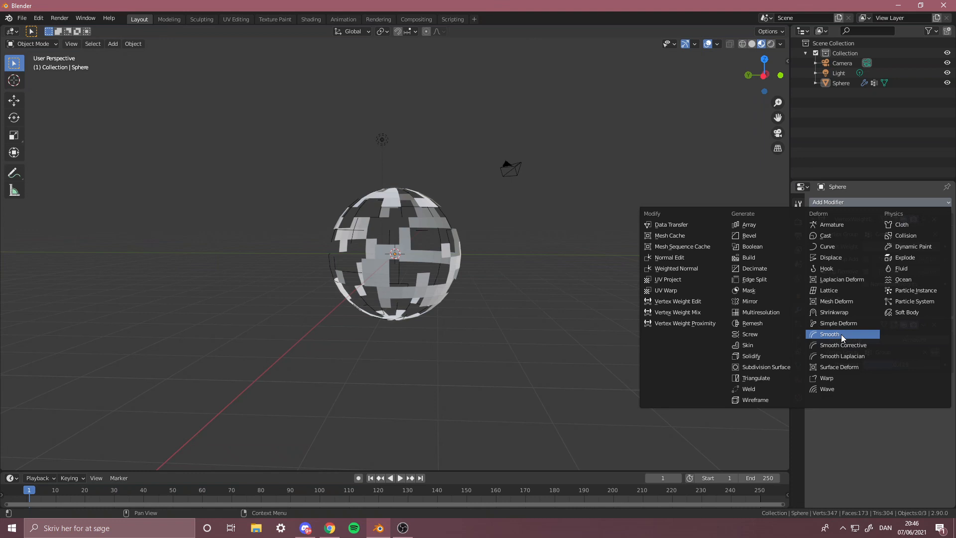
{"action": "left_click", "coordinate": [830, 334]}
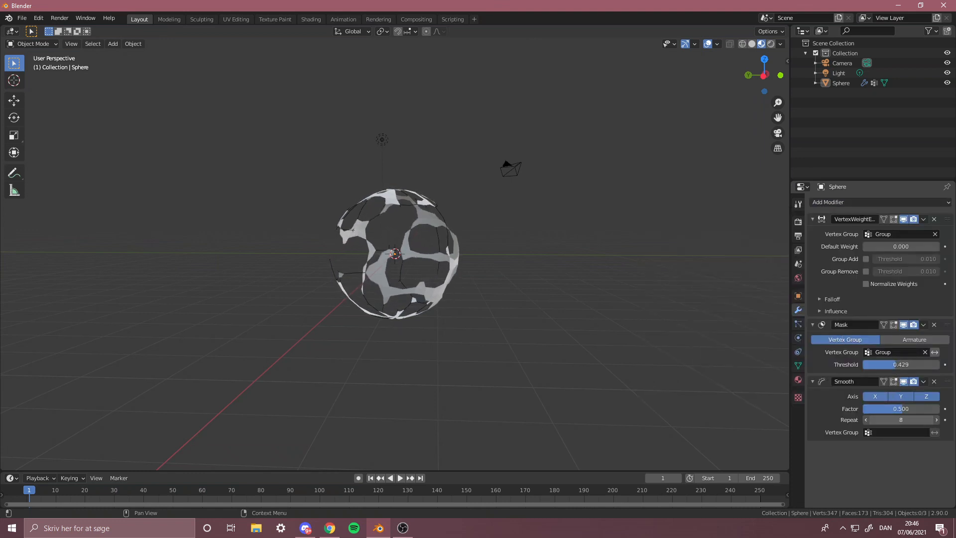
{"action": "left_click", "coordinate": [936, 419]}
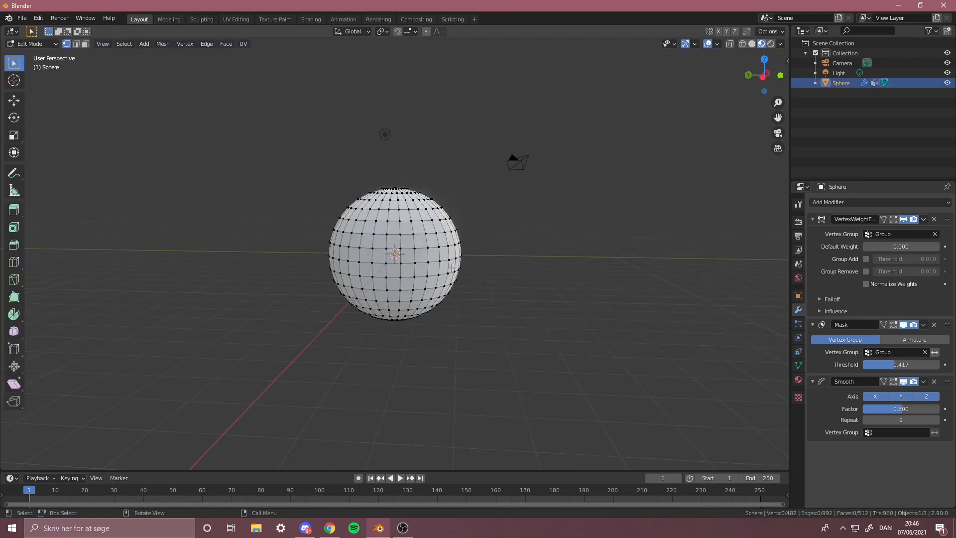
Step: Subdivide the sphere's selected vertices so the blobs become smaller, denser spots
{"action": "right_click", "coordinate": [395, 254]}
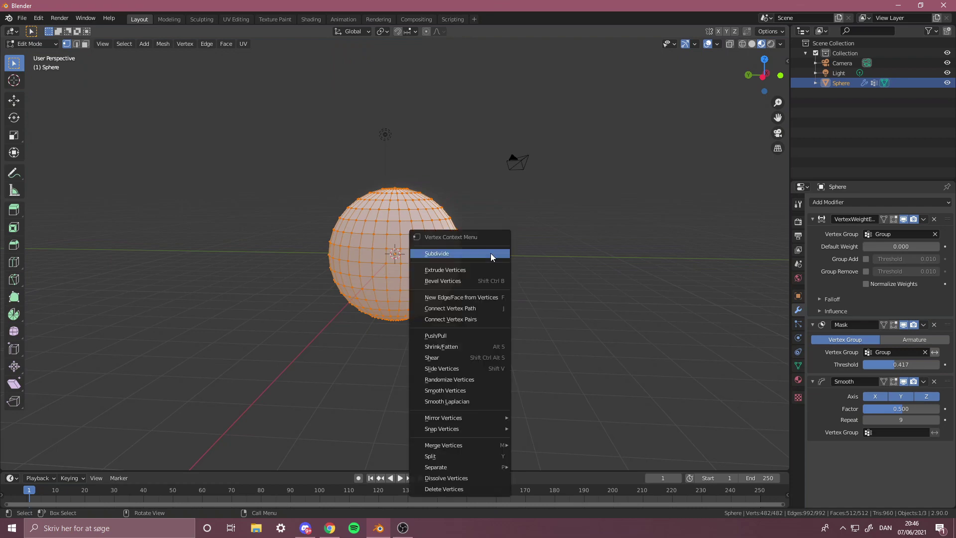
{"action": "left_click", "coordinate": [436, 253]}
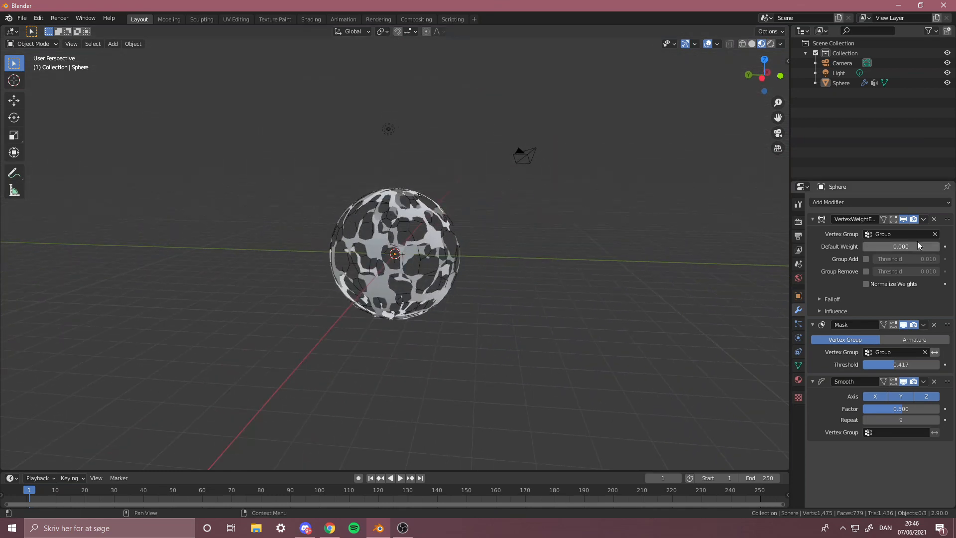
Step: Add a Simple Deform modifier twisting 360° around the Z axis
{"action": "left_click", "coordinate": [828, 202]}
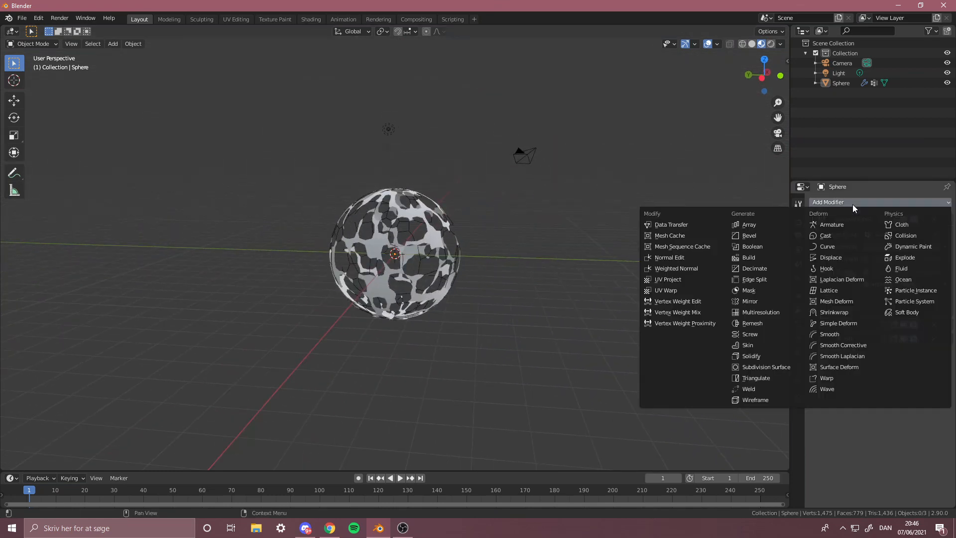
{"action": "mouse_move", "coordinate": [839, 333]}
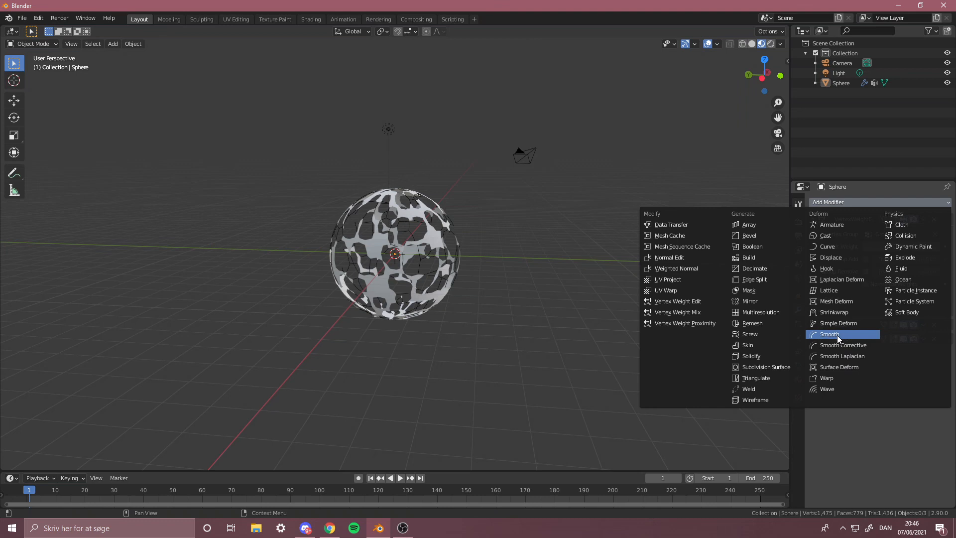
{"action": "mouse_move", "coordinate": [839, 322]}
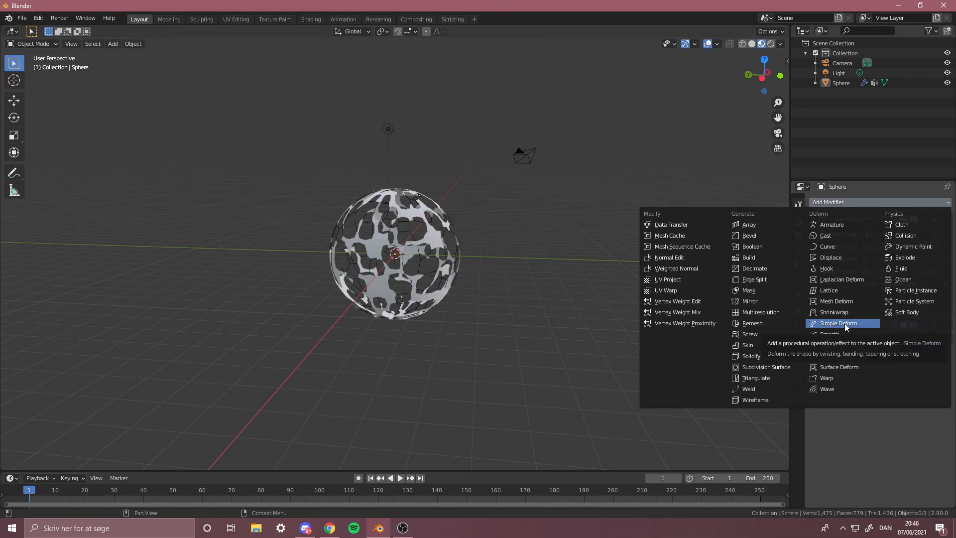
{"action": "left_click", "coordinate": [837, 323]}
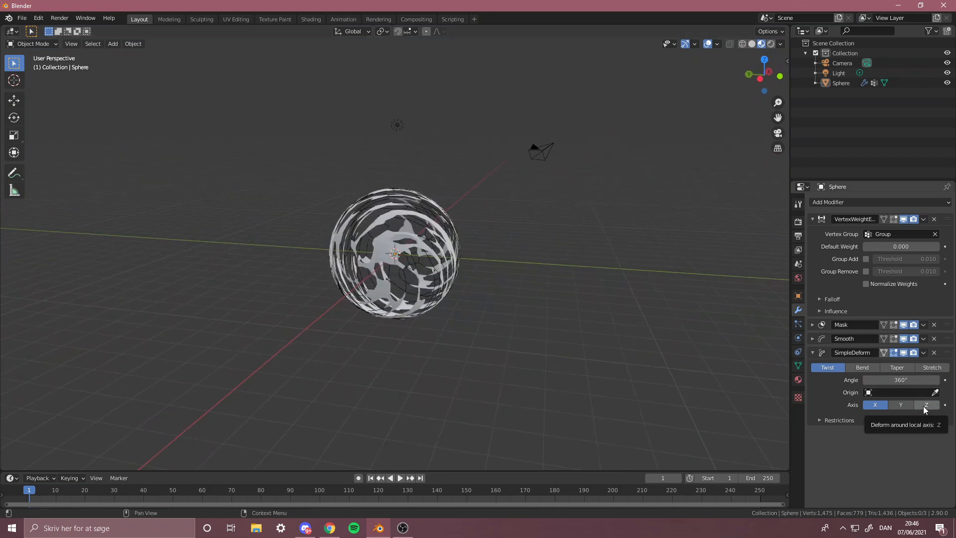
{"action": "left_click", "coordinate": [926, 405]}
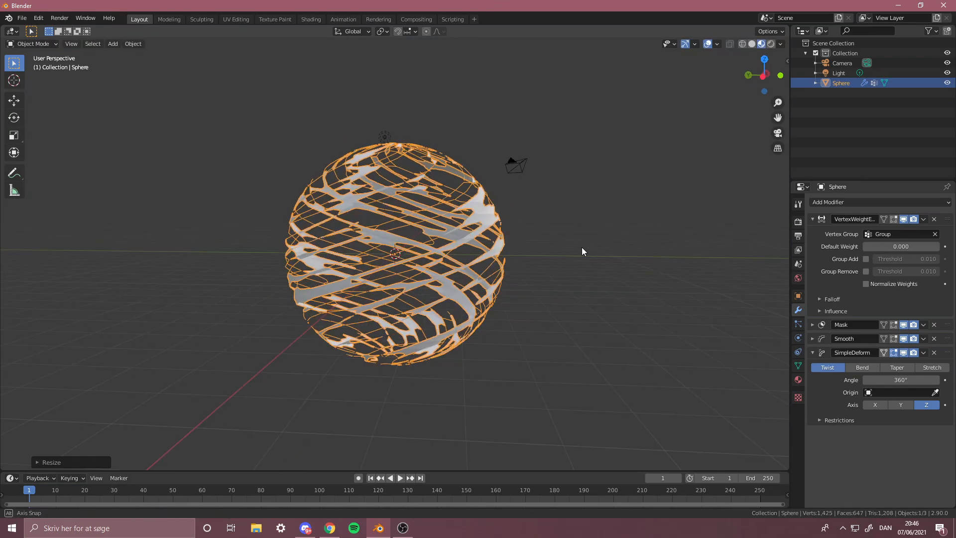
Step: Leave edit mode and show the scene's Eevee render settings with Bloom enabled
{"action": "key", "text": "Tab"}
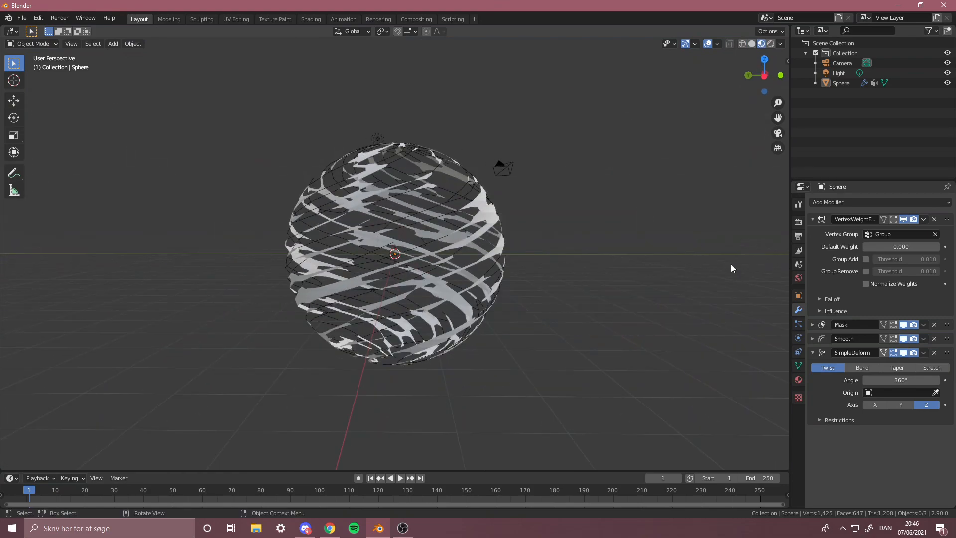
{"action": "left_click", "coordinate": [798, 221]}
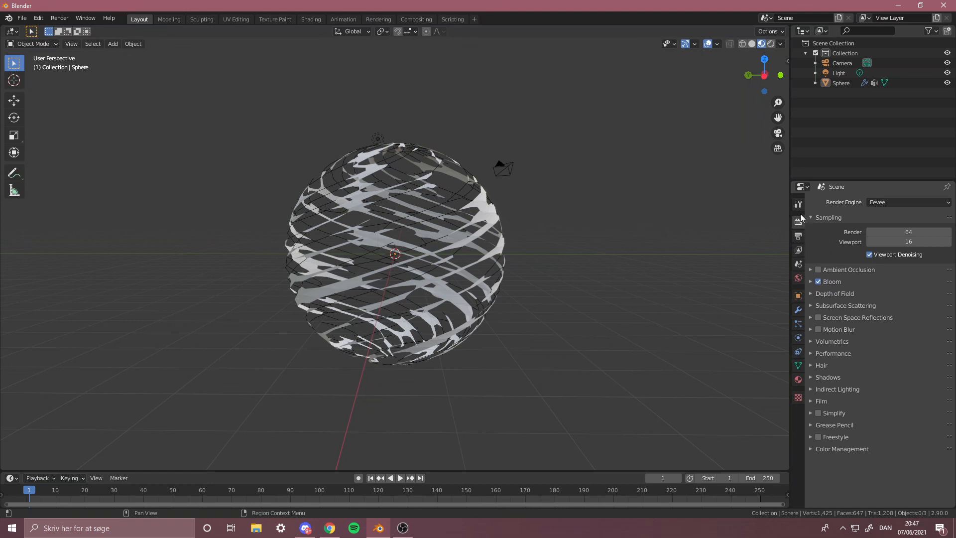
{"action": "mouse_move", "coordinate": [798, 380]}
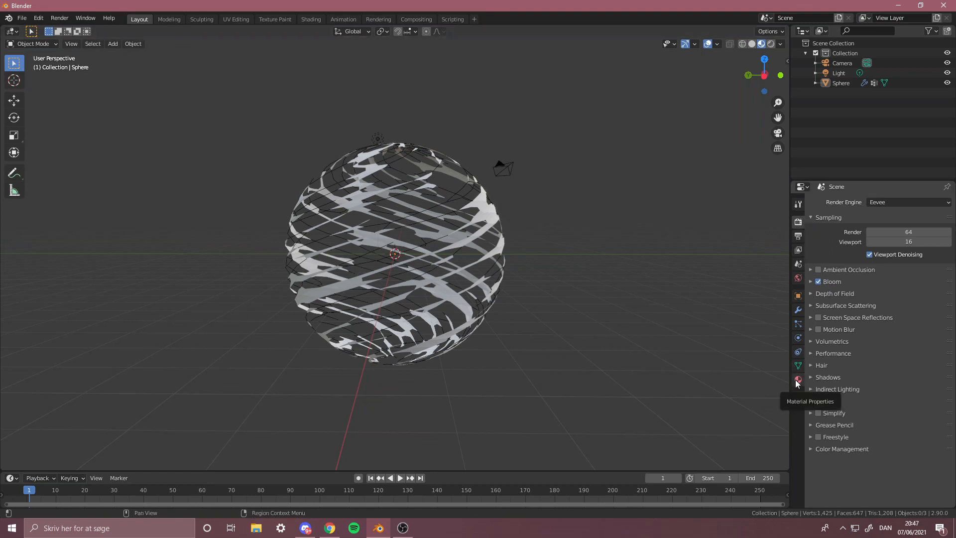
Step: Create a new material with an Emission surface at strength 4.6 in a pink colour
{"action": "left_click", "coordinate": [798, 379]}
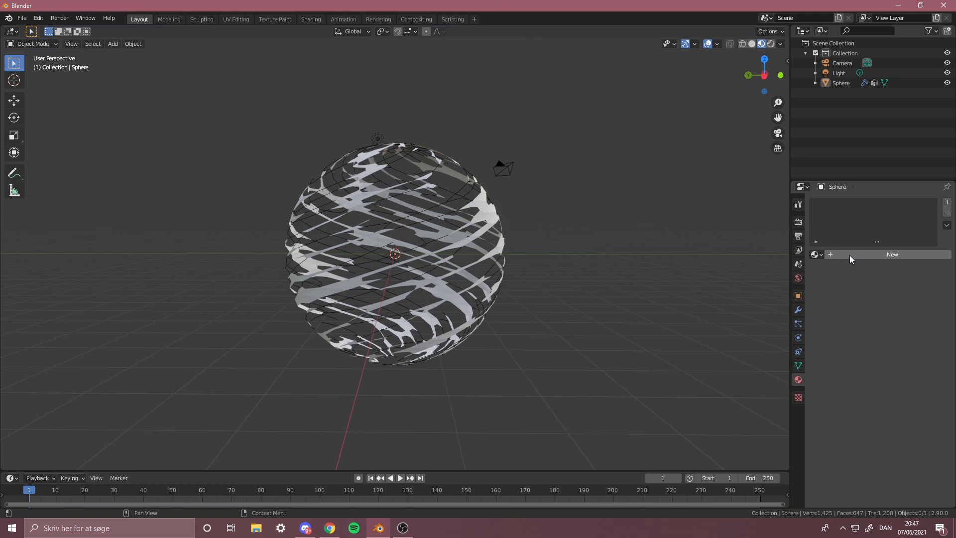
{"action": "left_click", "coordinate": [893, 254]}
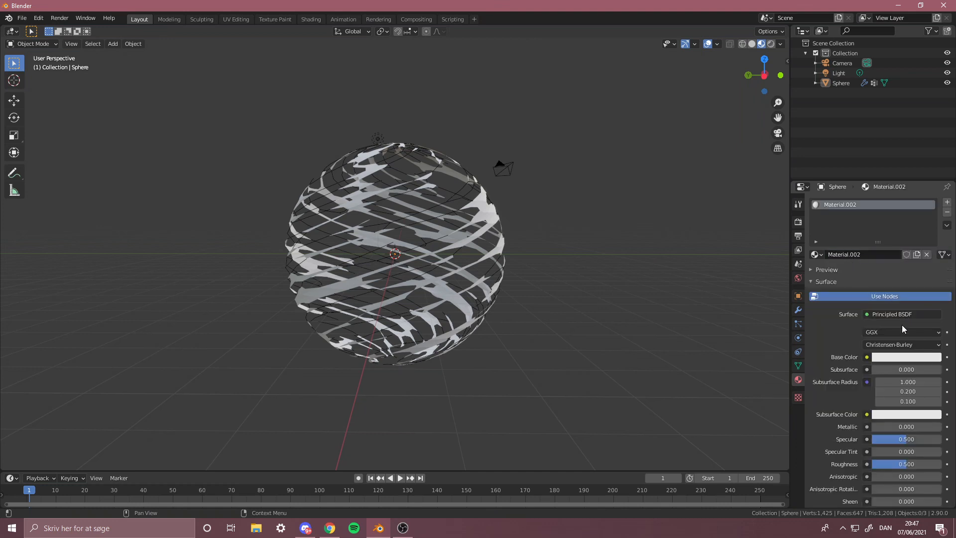
{"action": "left_click", "coordinate": [902, 314]}
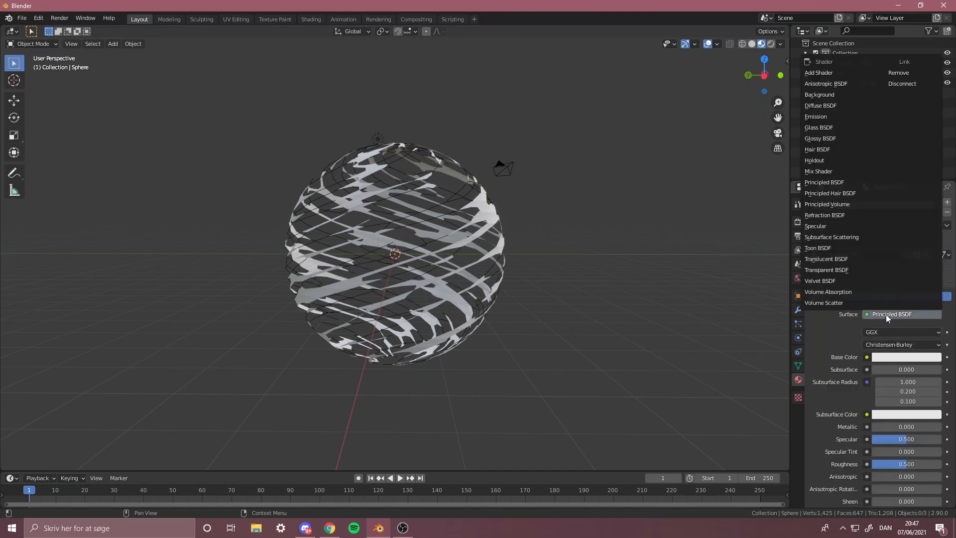
{"action": "mouse_move", "coordinate": [833, 139]}
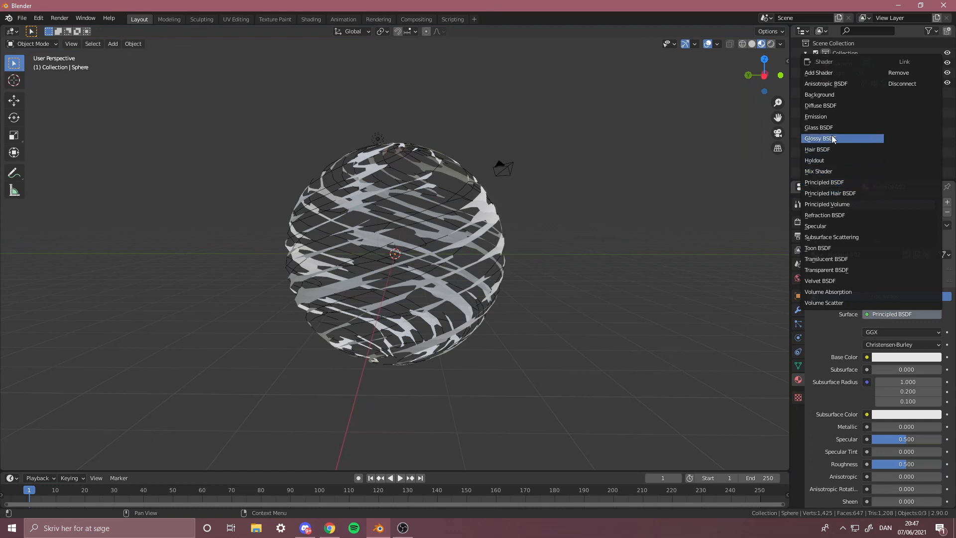
{"action": "left_click", "coordinate": [816, 116]}
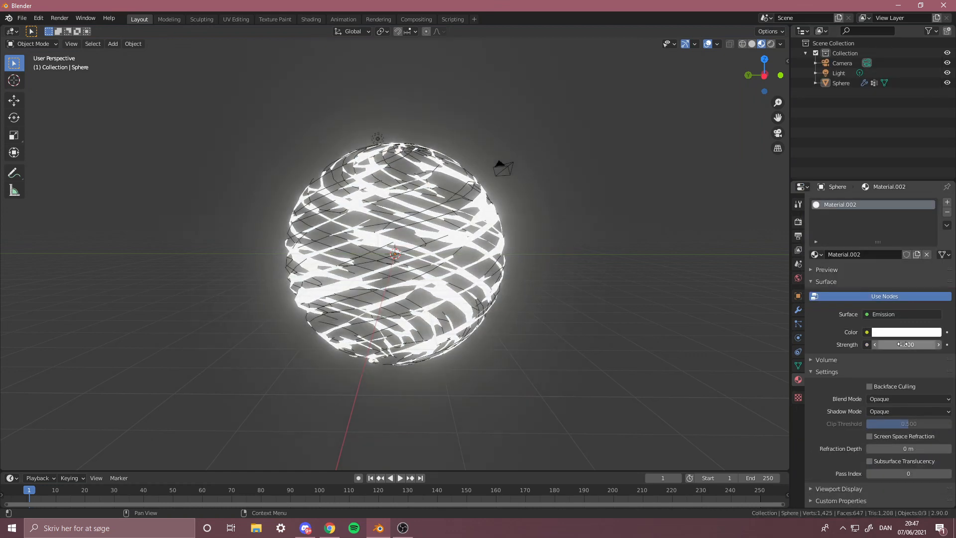
{"action": "left_click", "coordinate": [907, 332]}
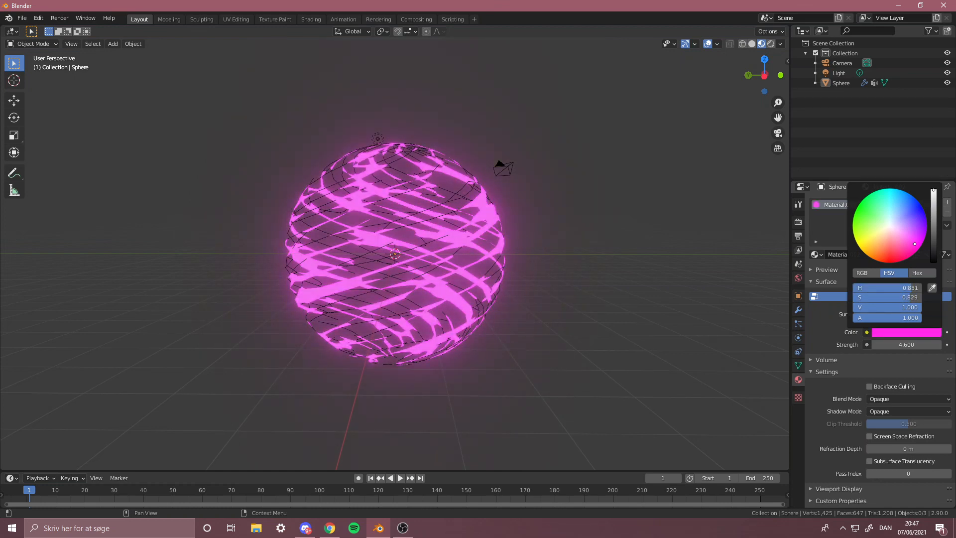
{"action": "left_click", "coordinate": [631, 257]}
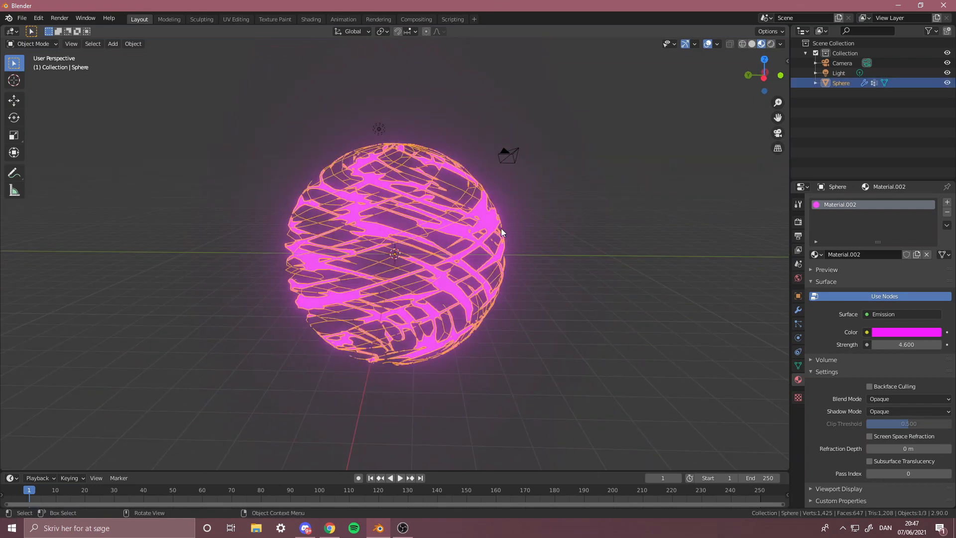
Step: Leave edit mode, return to rendered view and scale the twisted shape along Z into a narrow ribbon
{"action": "key", "text": "Tab"}
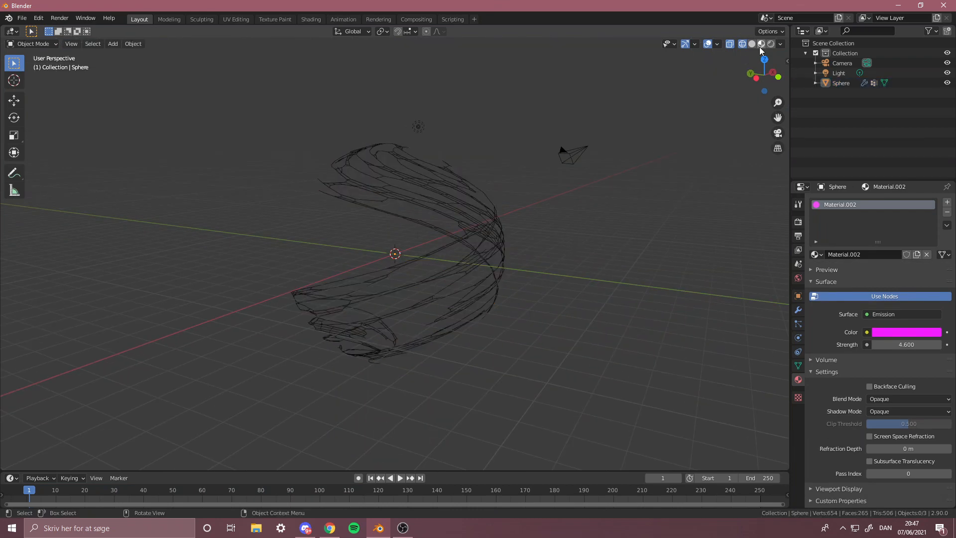
{"action": "left_click", "coordinate": [770, 43]}
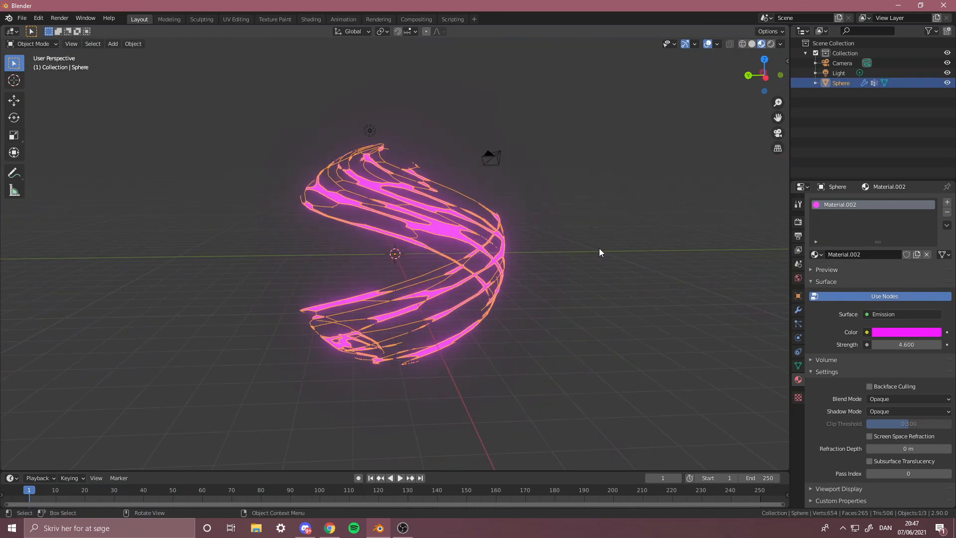
{"action": "key", "text": "s"}
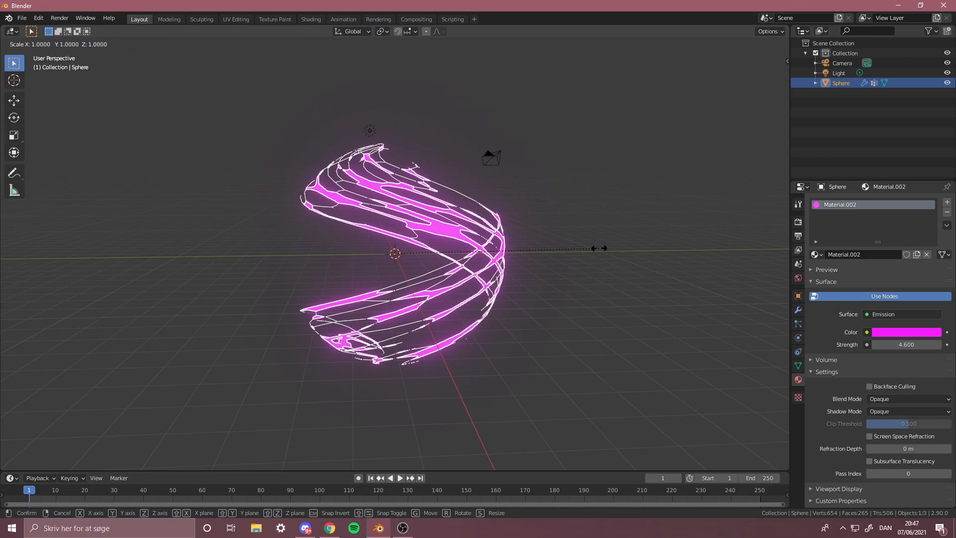
{"action": "key", "text": "z"}
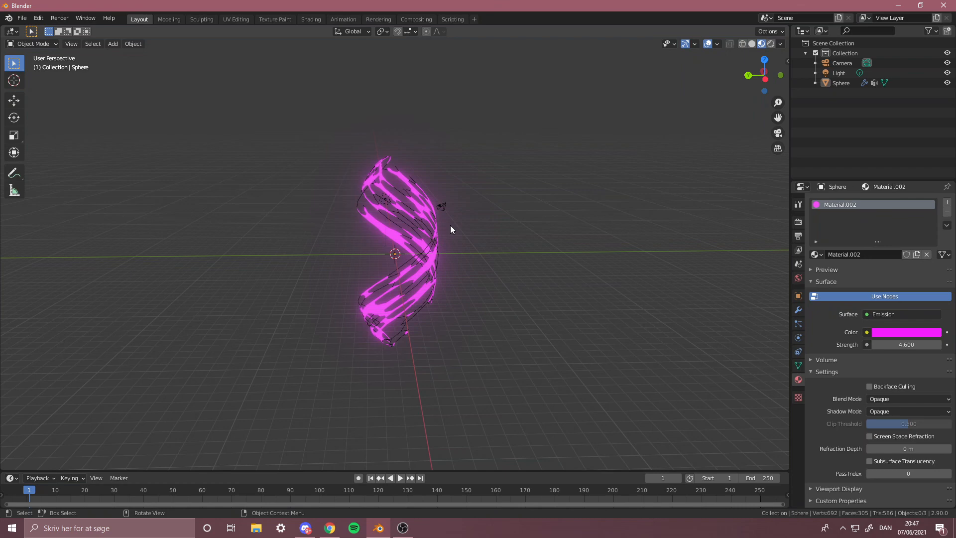
{"action": "mouse_move", "coordinate": [466, 218]}
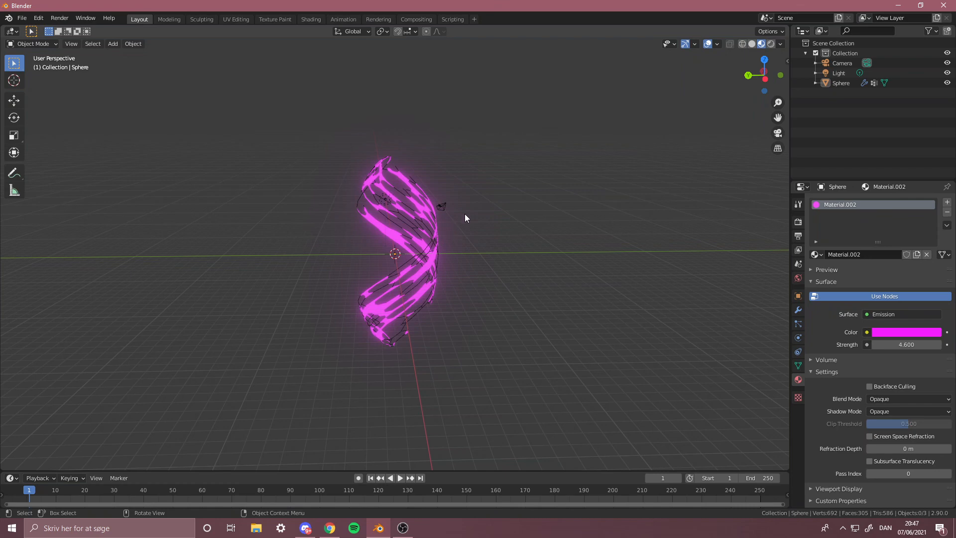
{"action": "mouse_move", "coordinate": [470, 211]}
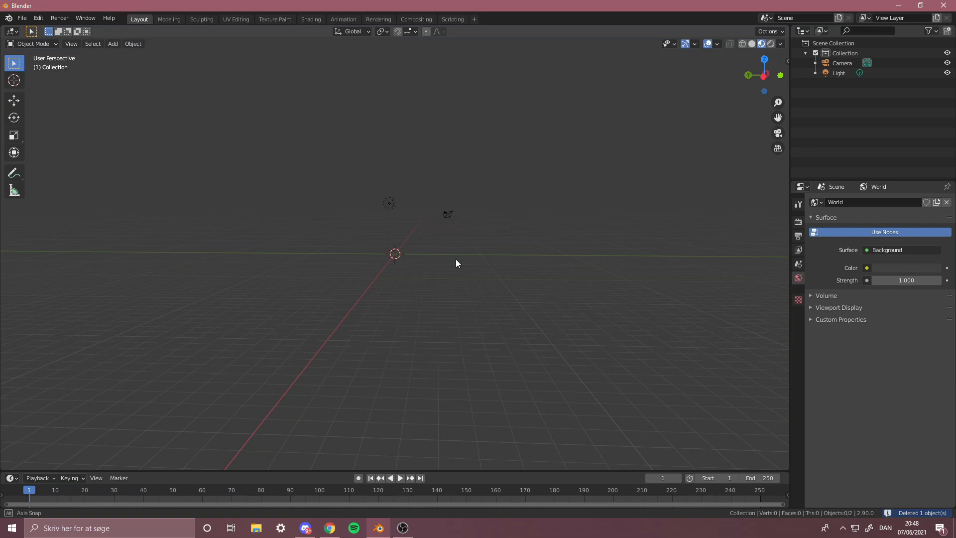
Step: Remove the old crescent and bring up the Add > Mesh submenu with only camera and light left
{"action": "left_click", "coordinate": [113, 43]}
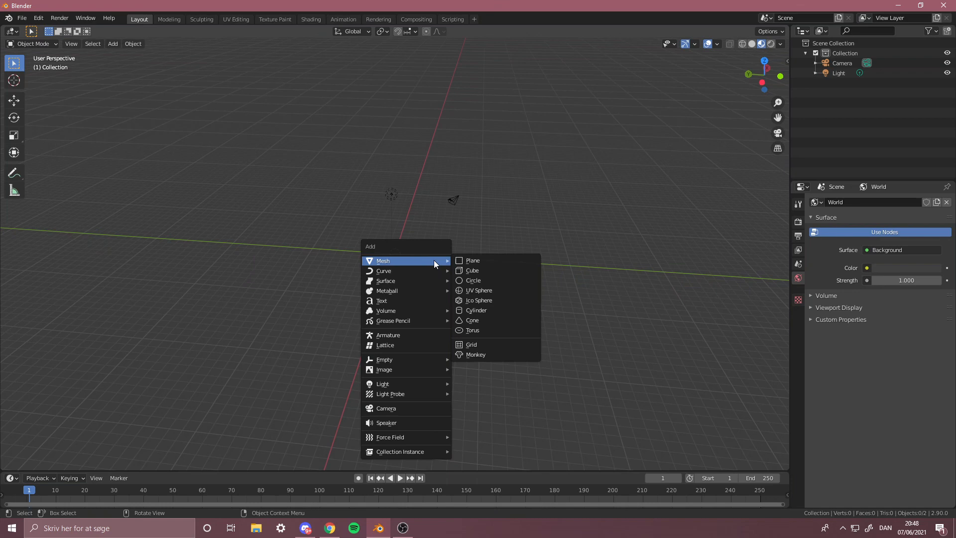
{"action": "mouse_move", "coordinate": [428, 264]}
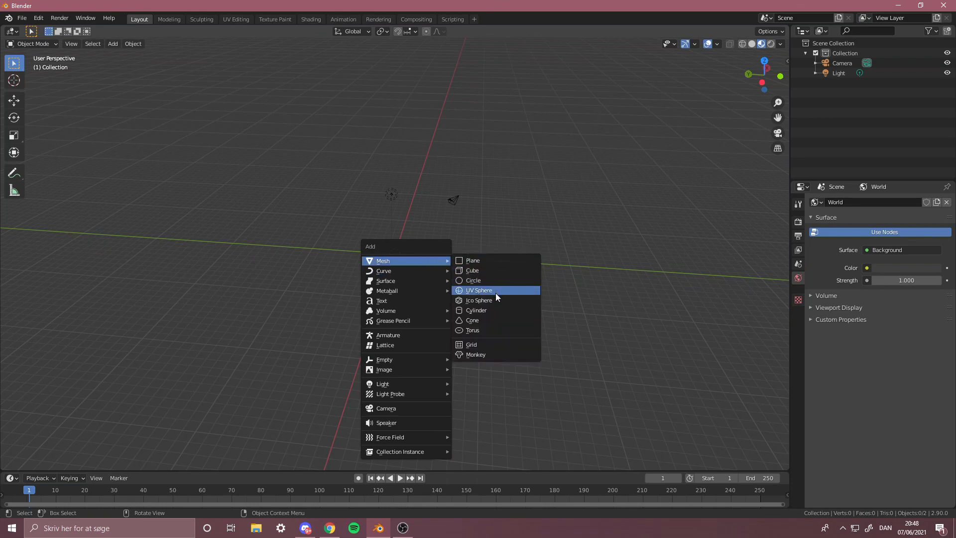
{"action": "mouse_move", "coordinate": [472, 280]}
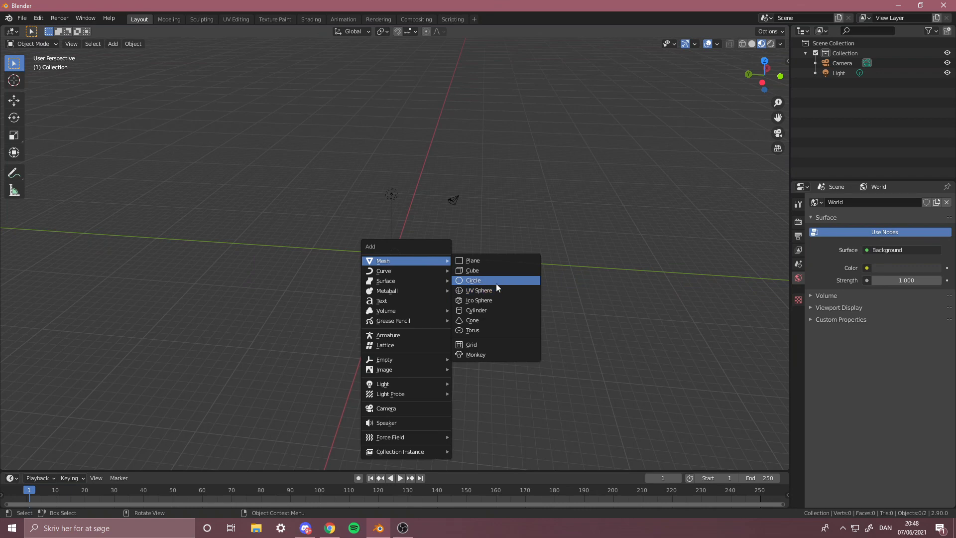
{"action": "left_click", "coordinate": [472, 330]}
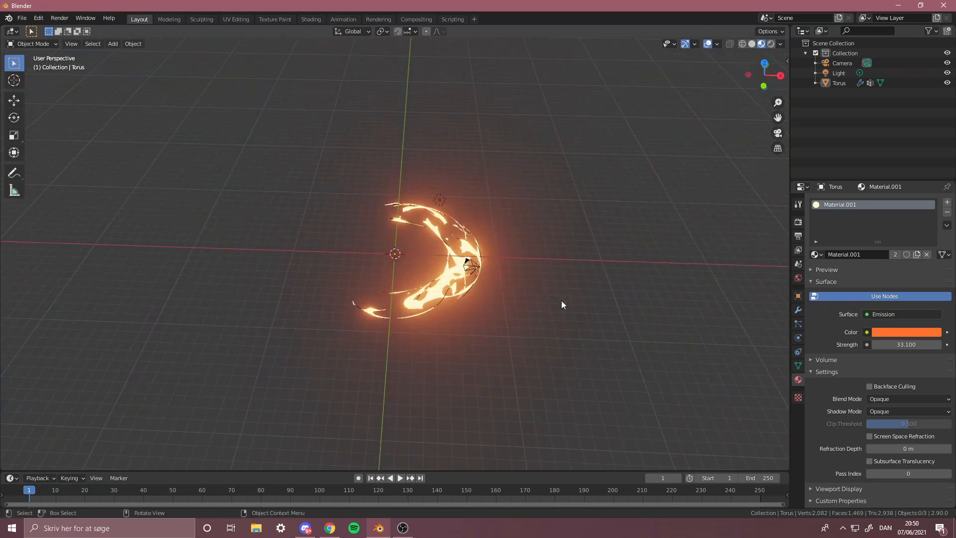
{"action": "left_click", "coordinate": [843, 63]}
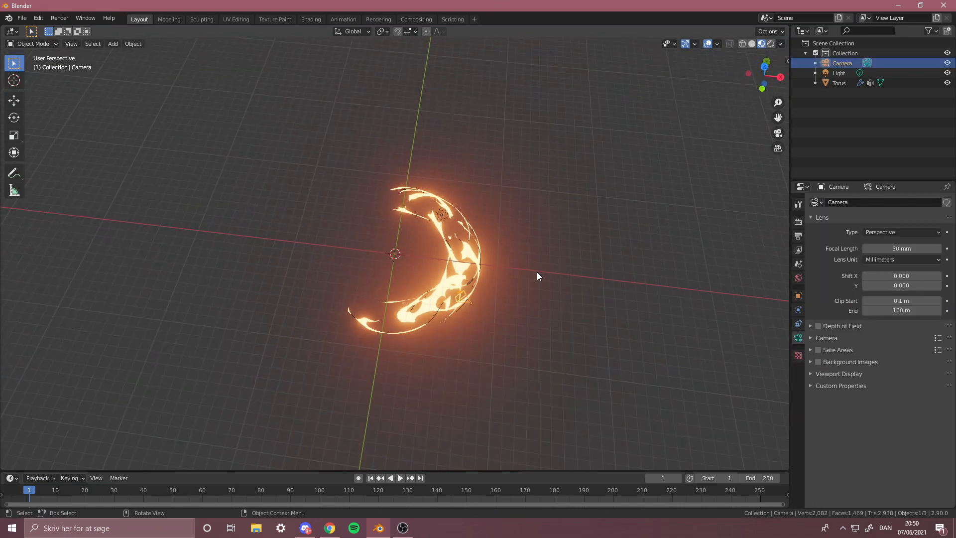
{"action": "left_click", "coordinate": [839, 83]}
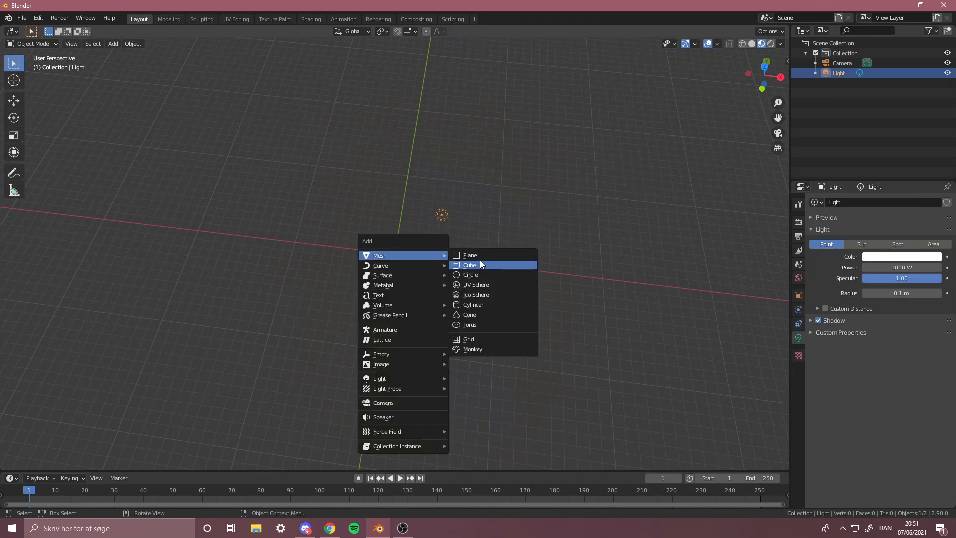
Step: Add a torus, scale it up, flatten it along Z into a thin ring and enter edit mode
{"action": "left_click", "coordinate": [470, 324]}
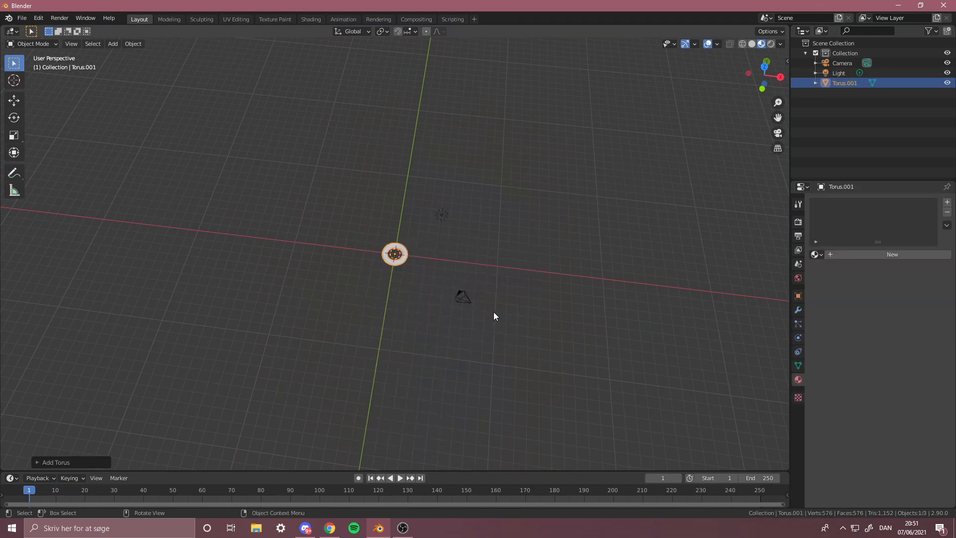
{"action": "key", "text": "s"}
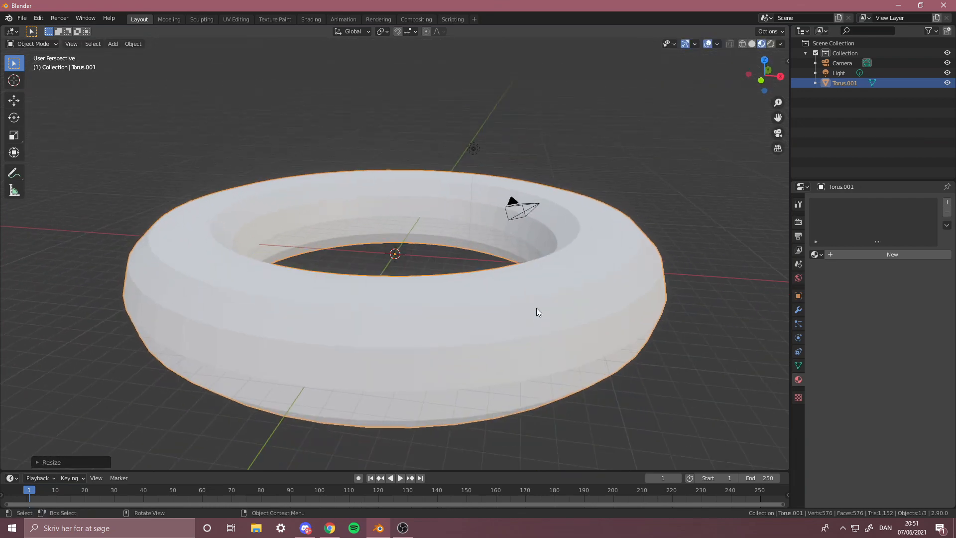
{"action": "key", "text": "s"}
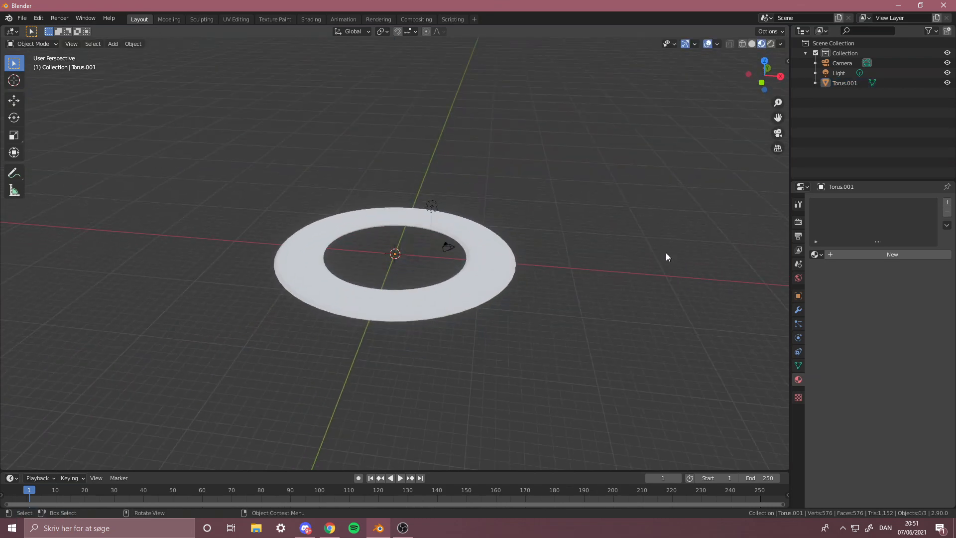
{"action": "key", "text": "Tab"}
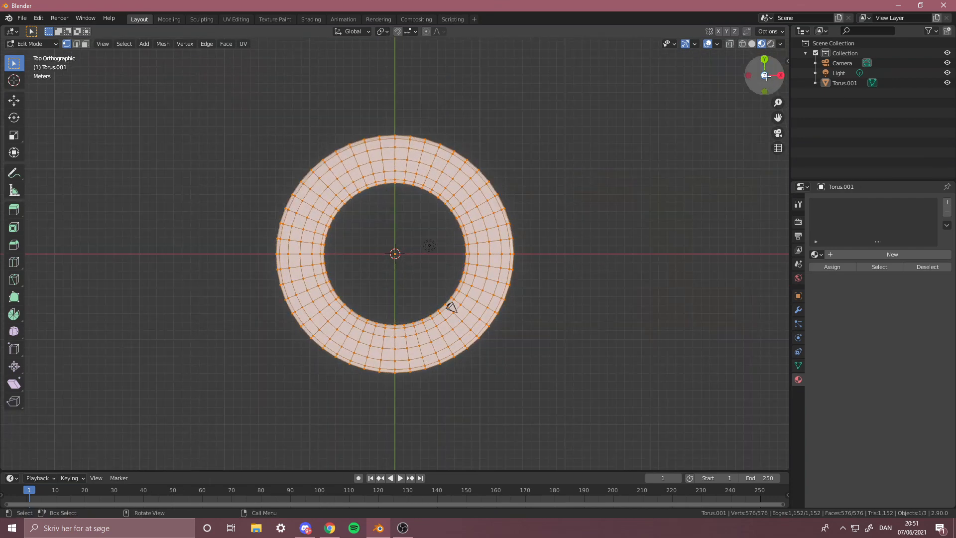
Step: Delete the left half of the ring's vertices, leaving a half-ring crescent in edit mode
{"action": "left_click", "coordinate": [408, 401]}
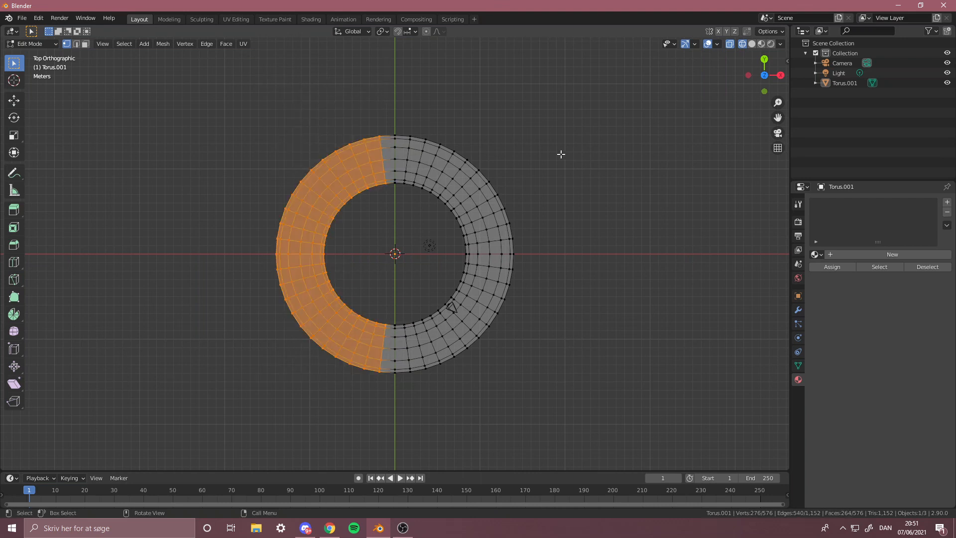
{"action": "key", "text": "x"}
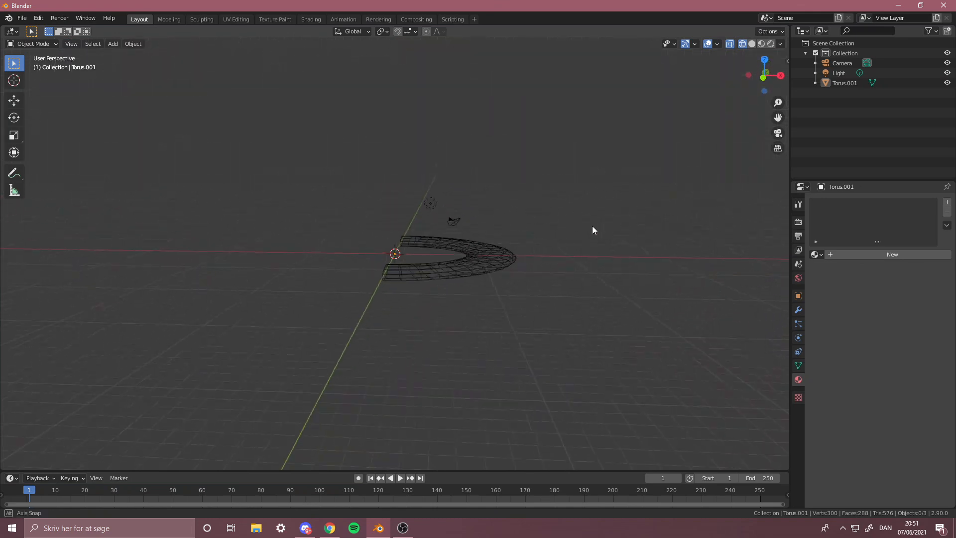
{"action": "key", "text": "Tab"}
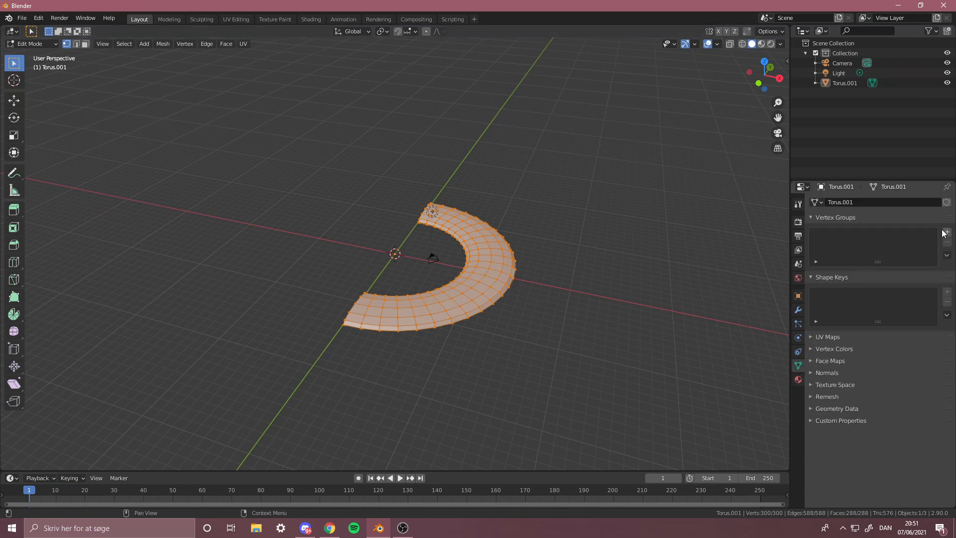
Step: Add a vertex group and a Vertex Weight Edit modifier on Group, revealing its Influence settings
{"action": "left_click", "coordinate": [947, 232]}
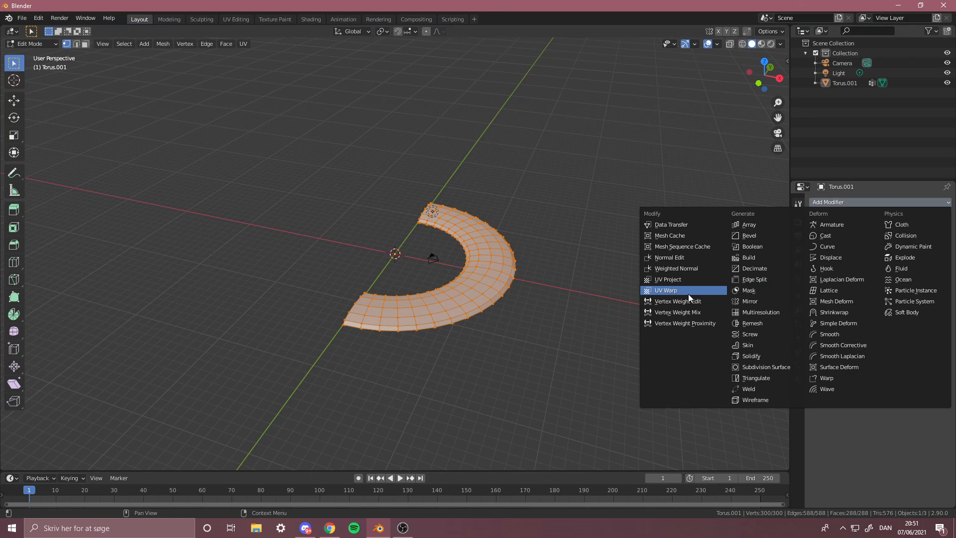
{"action": "left_click", "coordinate": [676, 301]}
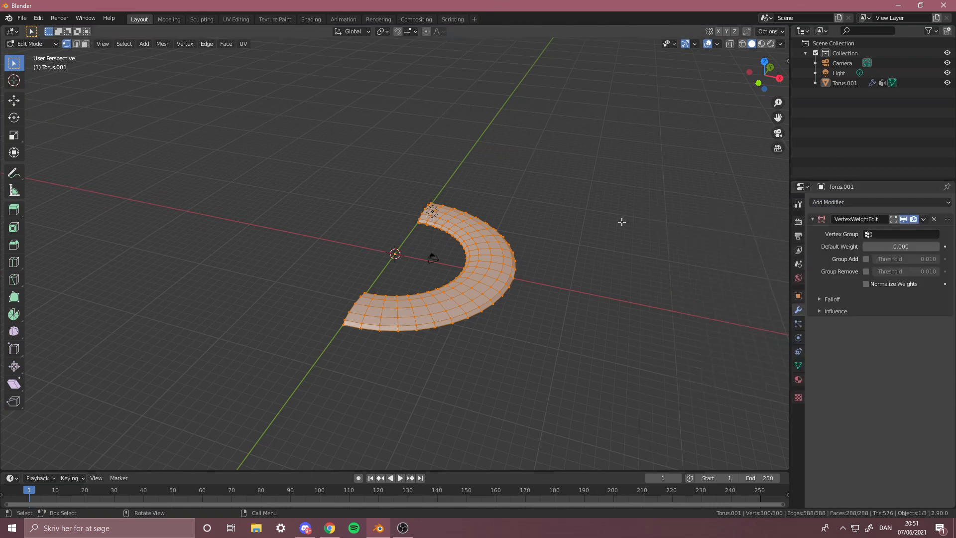
{"action": "key", "text": "Tab"}
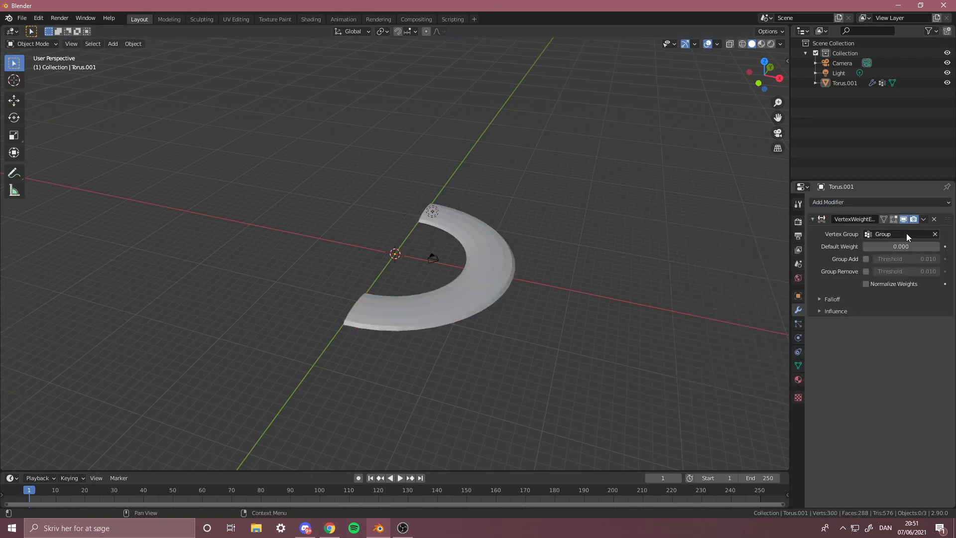
{"action": "left_click", "coordinate": [831, 299]}
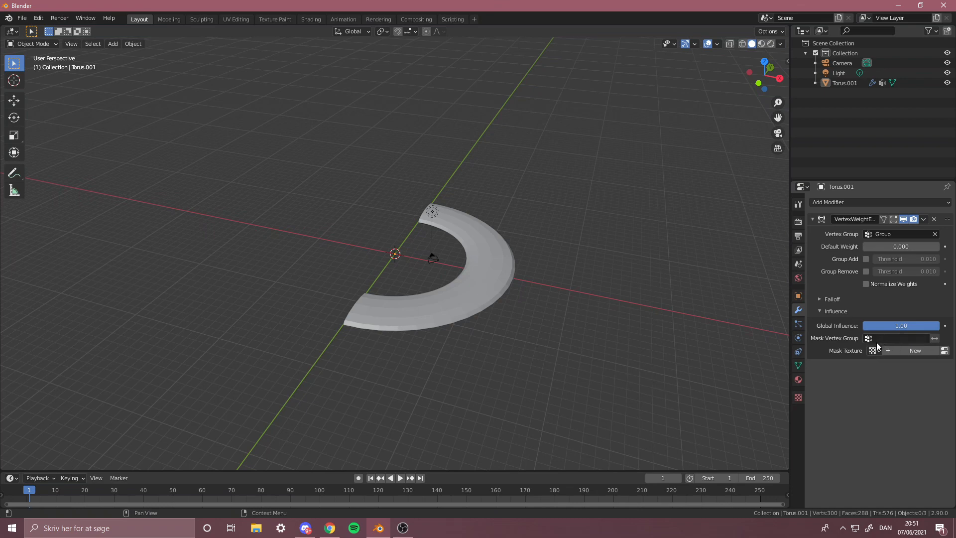
Step: Mask the modifier with a new texture using Global texture coordinates
{"action": "left_click", "coordinate": [874, 349]}
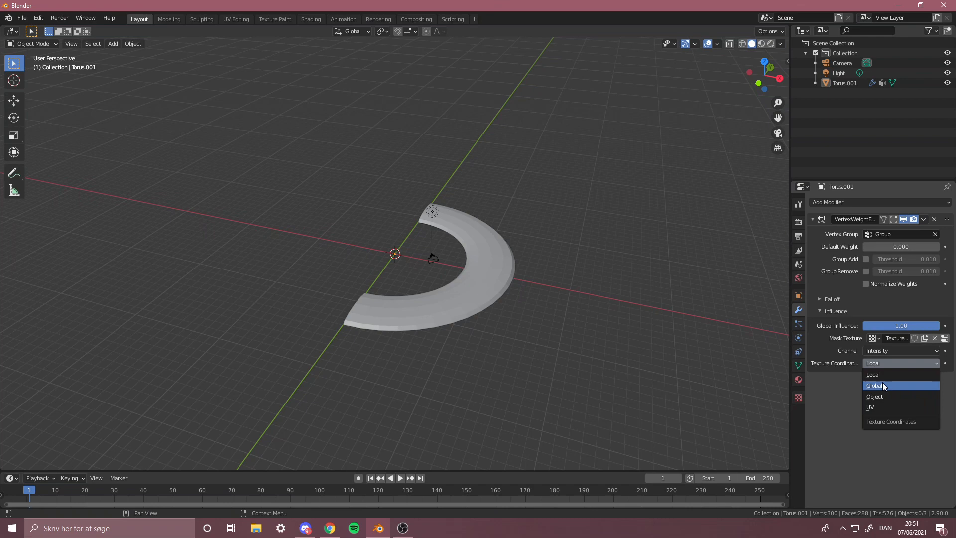
{"action": "left_click", "coordinate": [874, 384]}
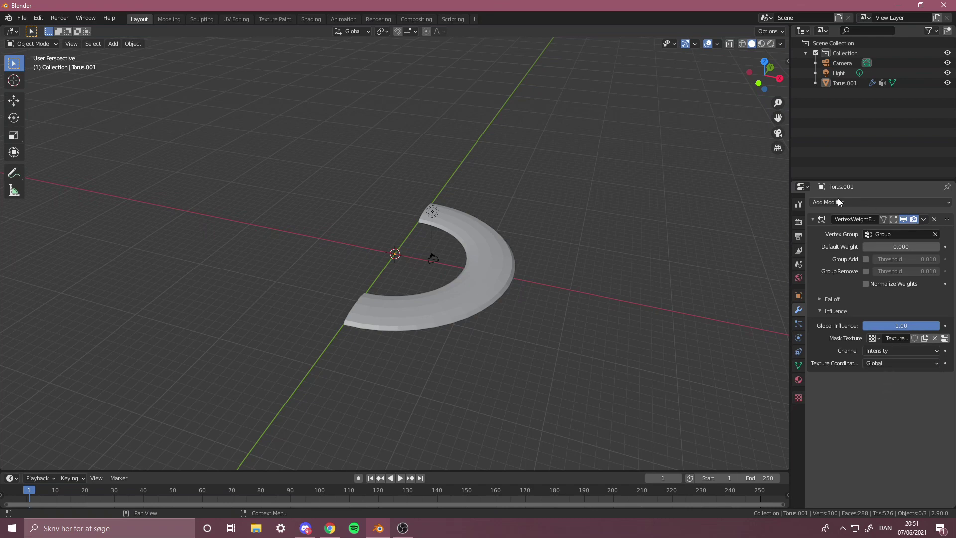
{"action": "left_click", "coordinate": [826, 203]}
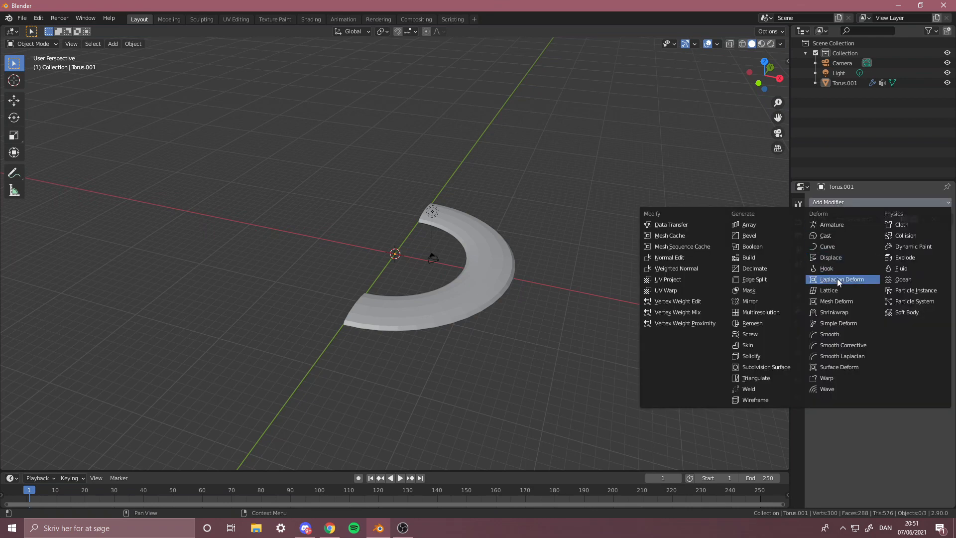
{"action": "mouse_move", "coordinate": [830, 333]}
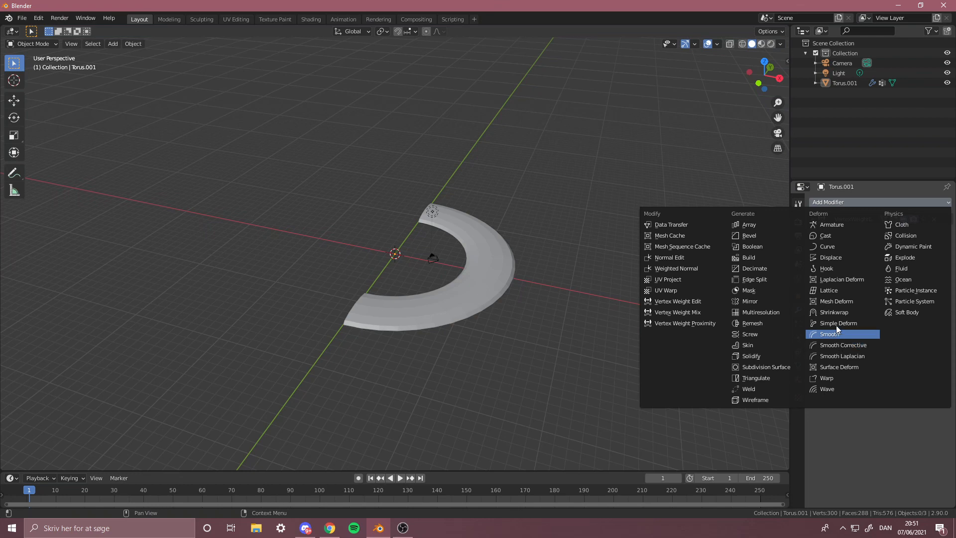
{"action": "mouse_move", "coordinate": [749, 290]}
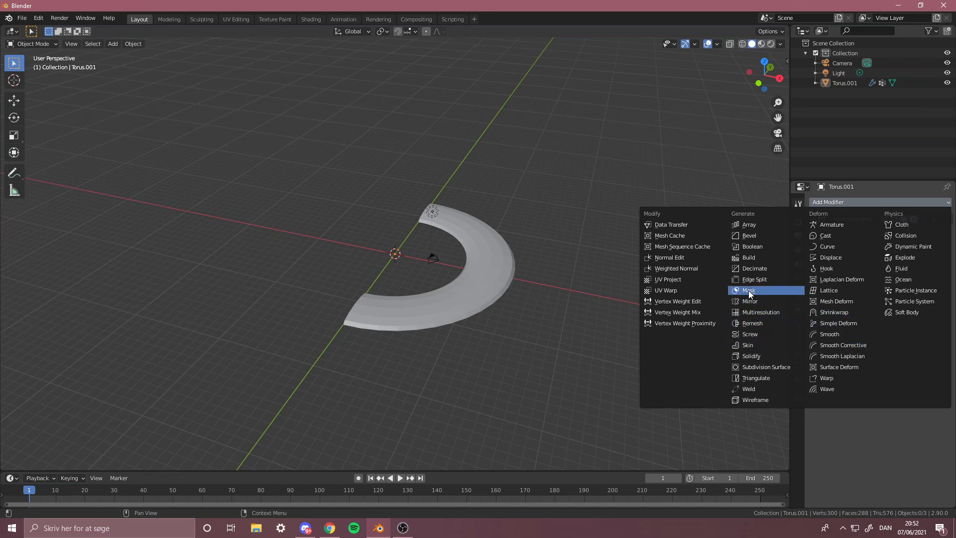
Step: Add a Mask modifier on Group at threshold about 0.45 and a Smooth modifier repeating 30 times
{"action": "left_click", "coordinate": [749, 290]}
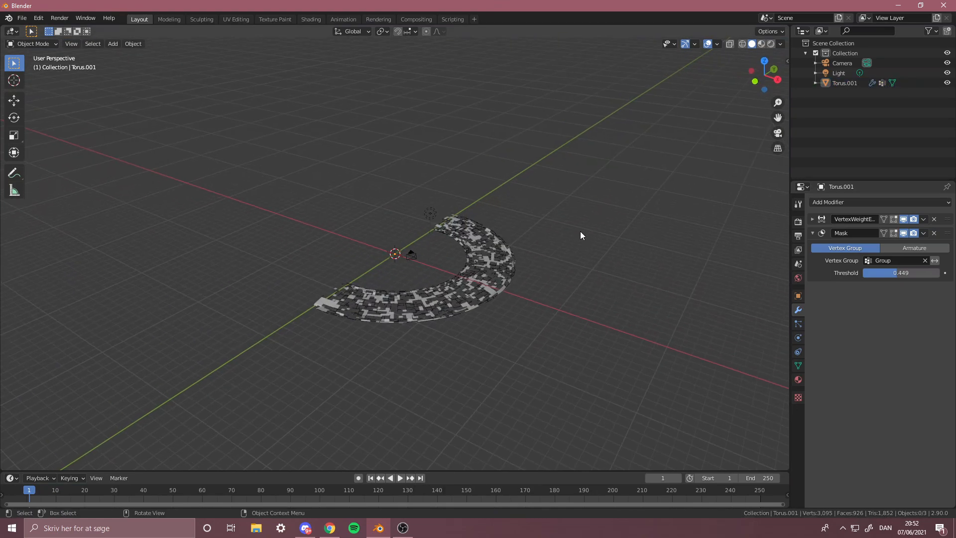
{"action": "left_click", "coordinate": [827, 202]}
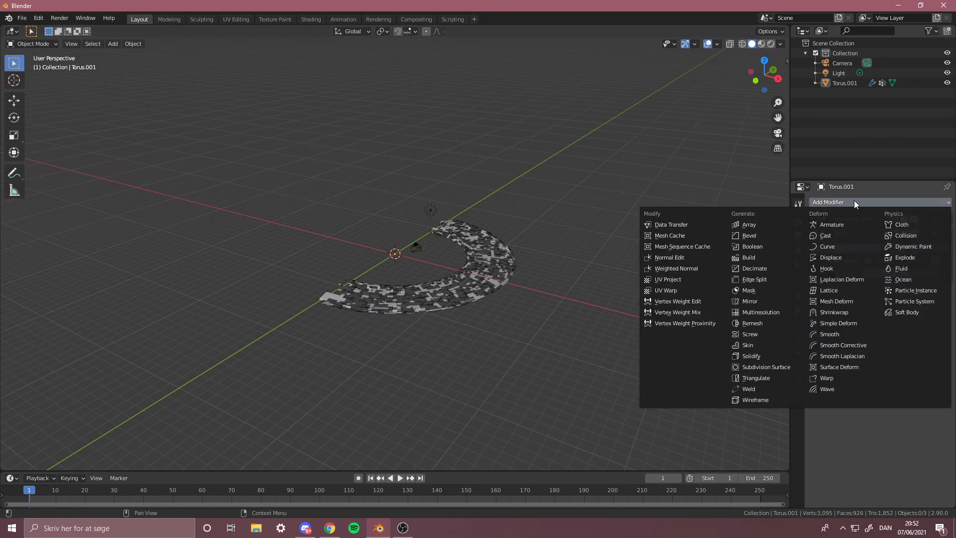
{"action": "mouse_move", "coordinate": [830, 334]}
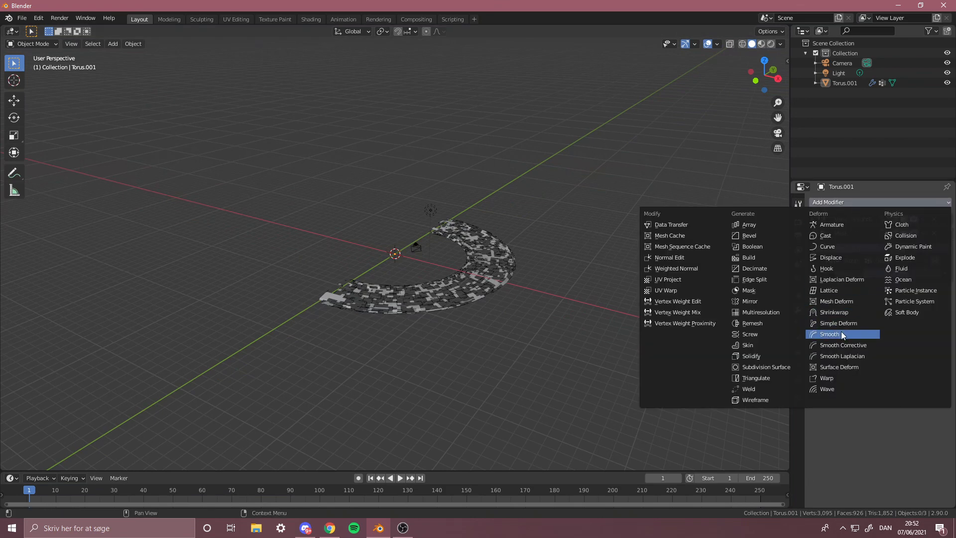
{"action": "left_click", "coordinate": [830, 333]}
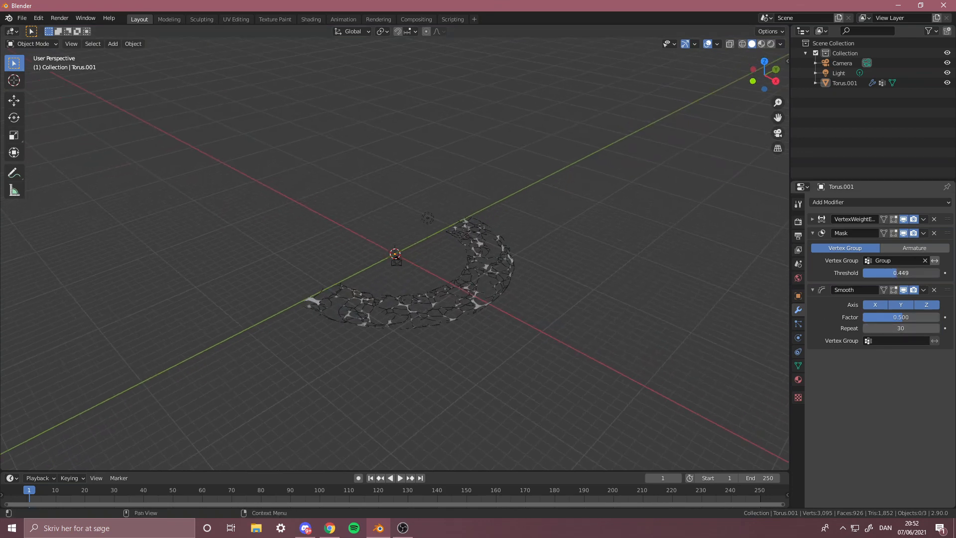
Step: Add a Simple Deform Twist of 87° around Z and give the crescent a new emissive pink material
{"action": "left_click", "coordinate": [842, 202]}
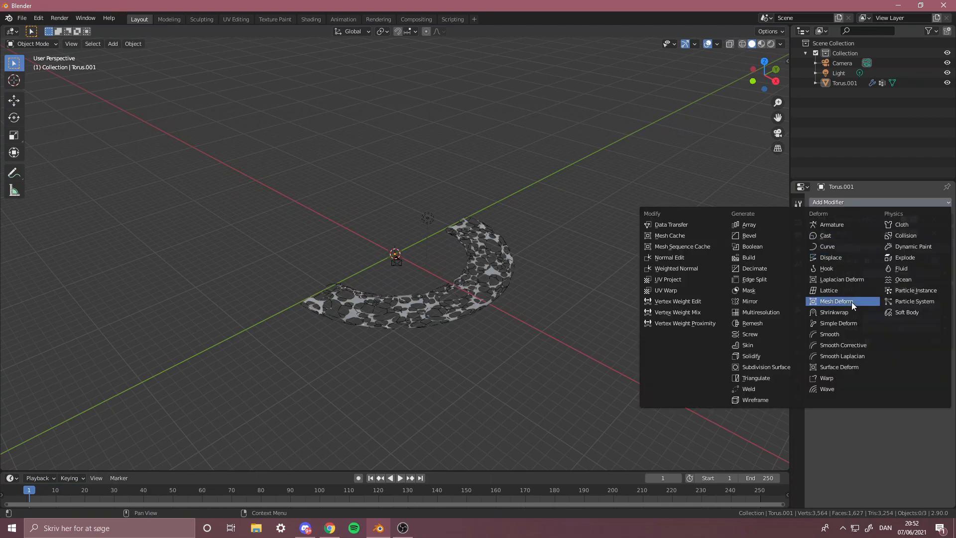
{"action": "left_click", "coordinate": [837, 301]}
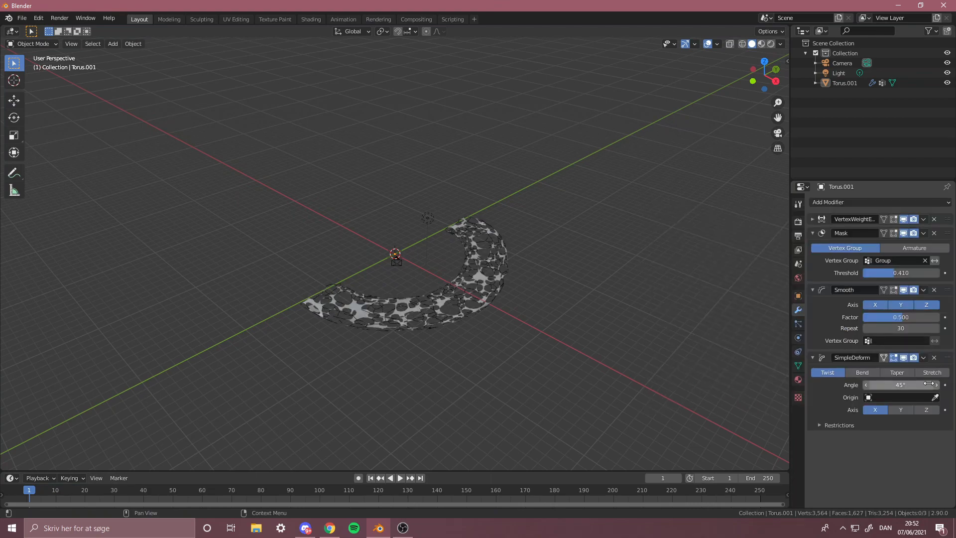
{"action": "left_click", "coordinate": [925, 410]}
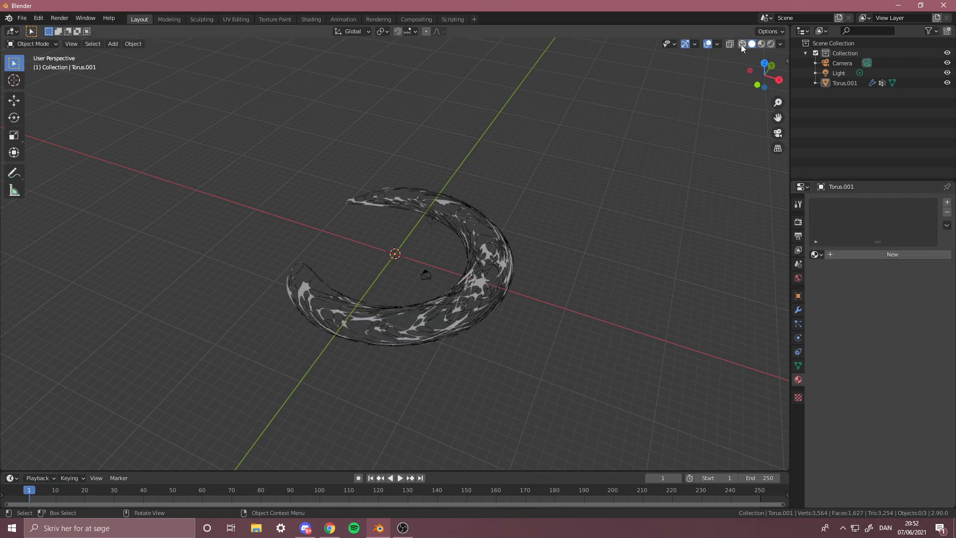
{"action": "left_click", "coordinate": [760, 43]}
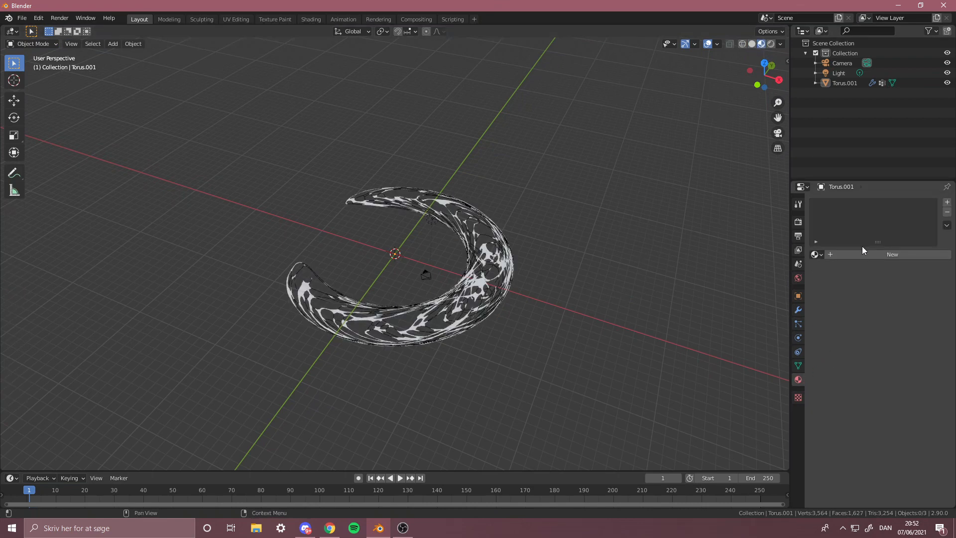
{"action": "left_click", "coordinate": [892, 254]}
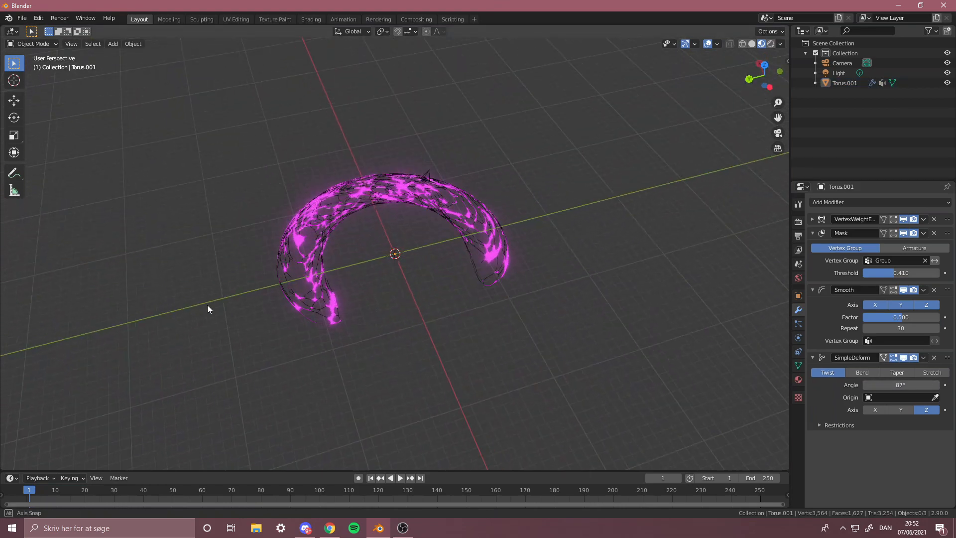
Step: Delete the vertices at one end of the crescent in edit mode
{"action": "key", "text": "Tab"}
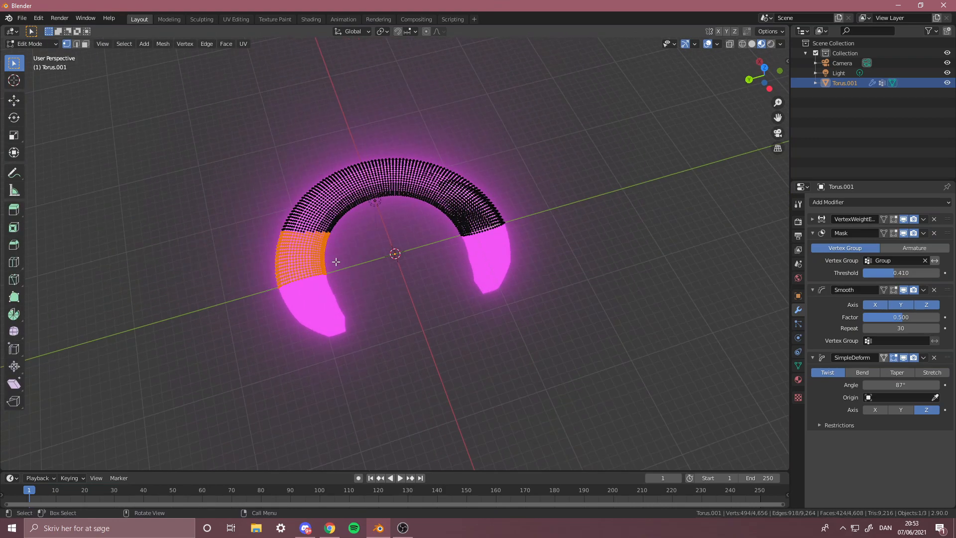
{"action": "key", "text": "Tab"}
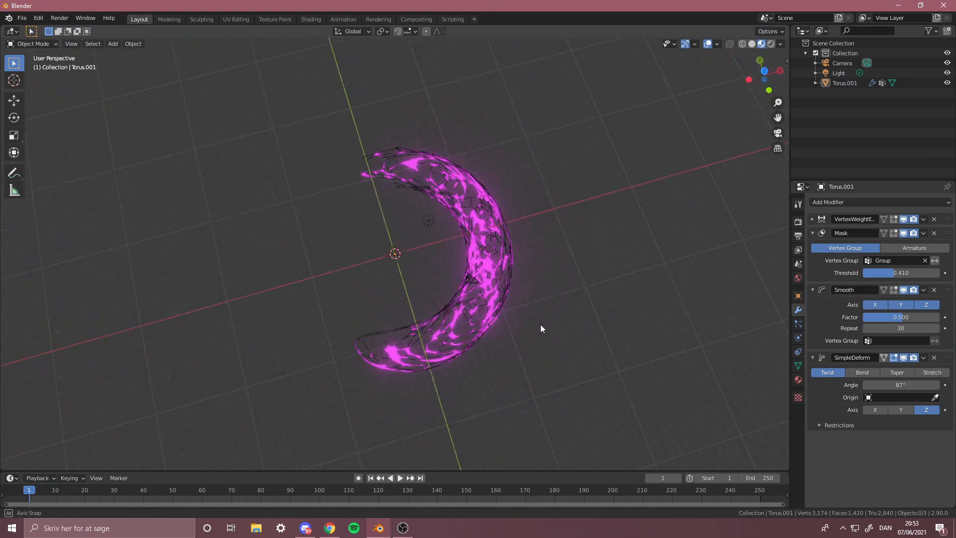
{"action": "key", "text": "Tab"}
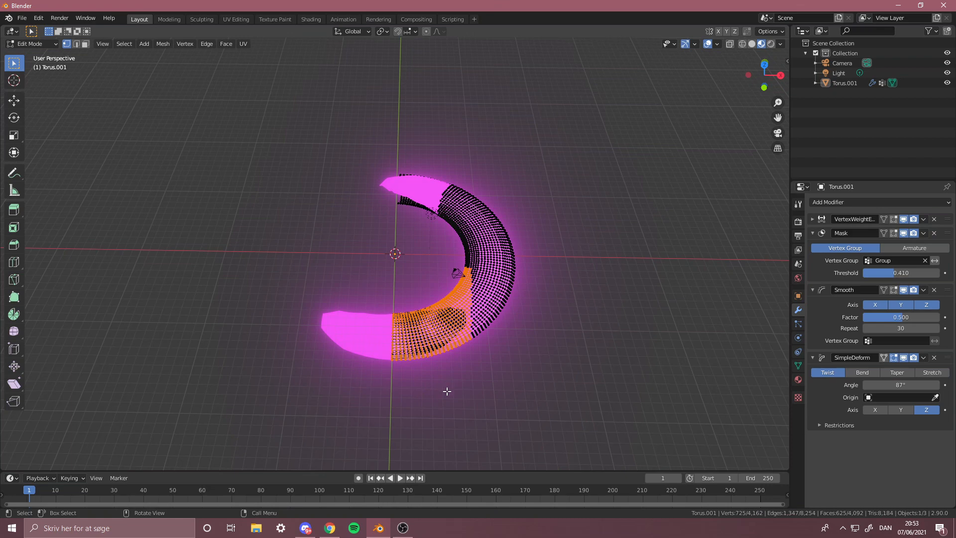
{"action": "key", "text": "x"}
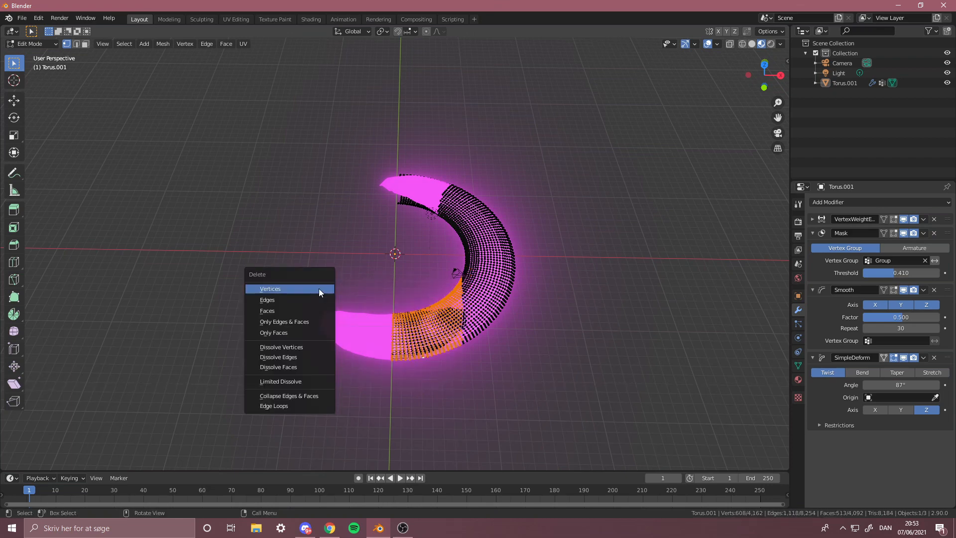
{"action": "left_click", "coordinate": [270, 289]}
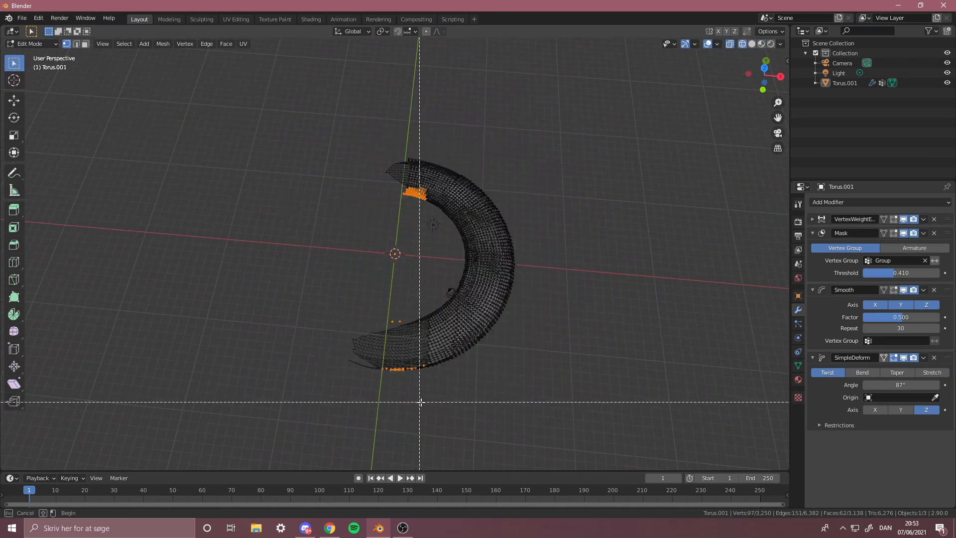
Step: Delete the vertices along the lower end so the crescent is shorter with open ends
{"action": "left_click", "coordinate": [397, 279]}
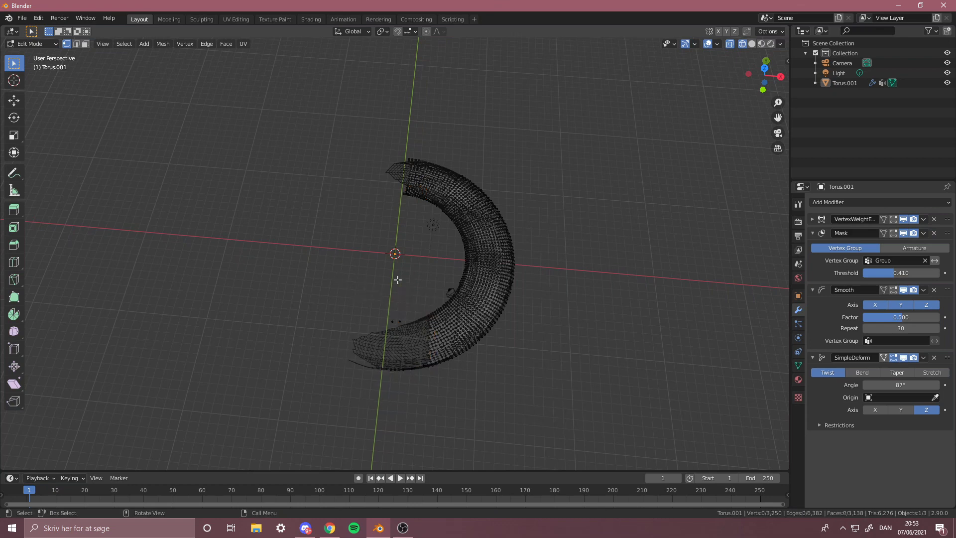
{"action": "key", "text": "x"}
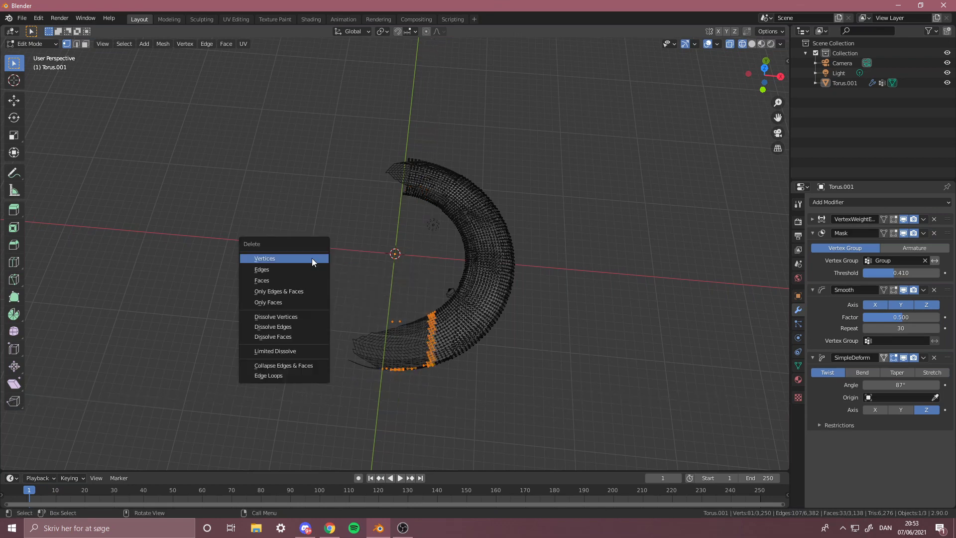
{"action": "left_click", "coordinate": [265, 258]}
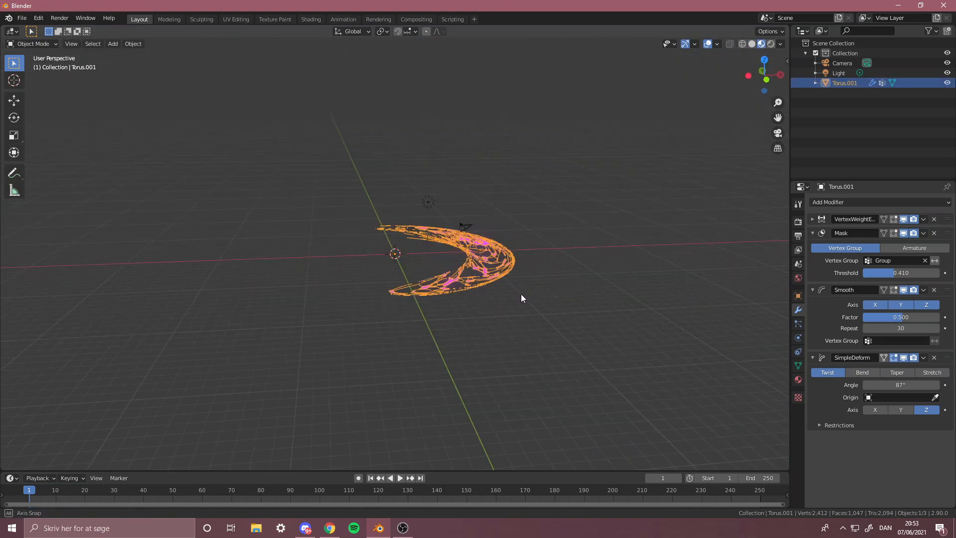
Step: Merge one open end's vertices at the cursor so that tip closes to a point
{"action": "key", "text": "Tab"}
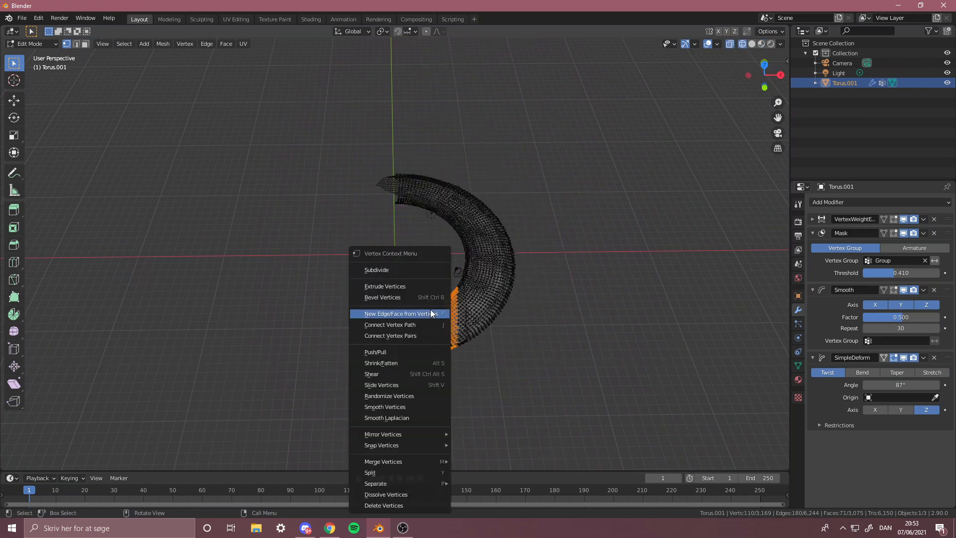
{"action": "mouse_move", "coordinate": [386, 494]}
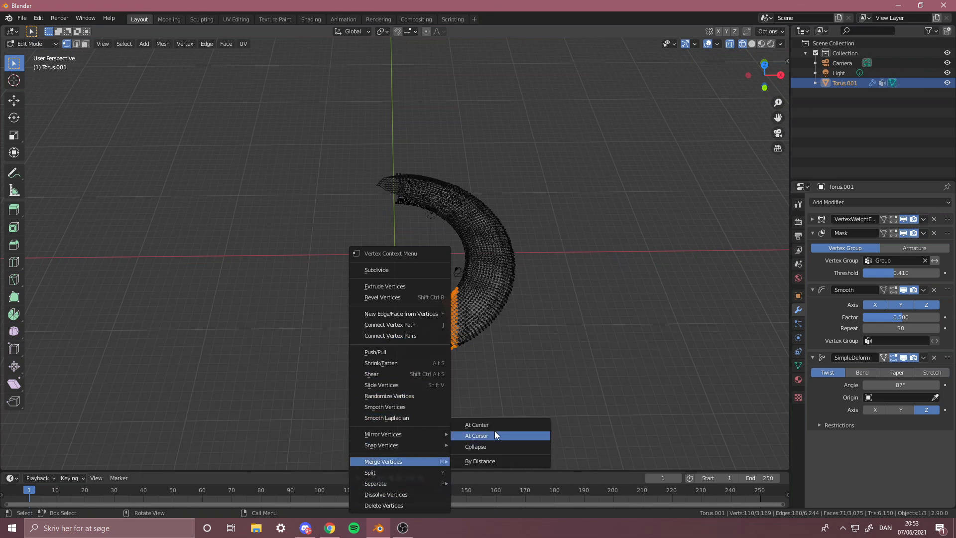
{"action": "left_click", "coordinate": [478, 435]}
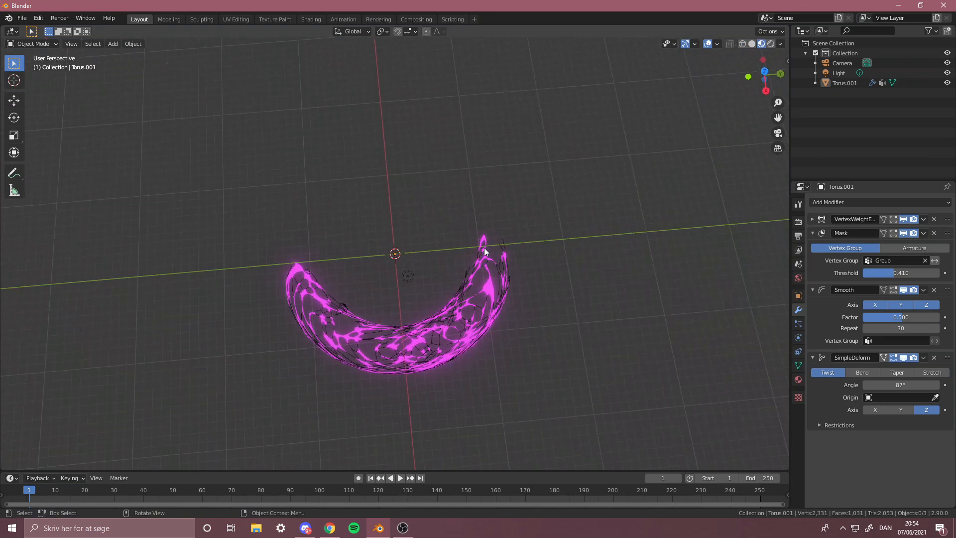
{"action": "mouse_move", "coordinate": [292, 270]}
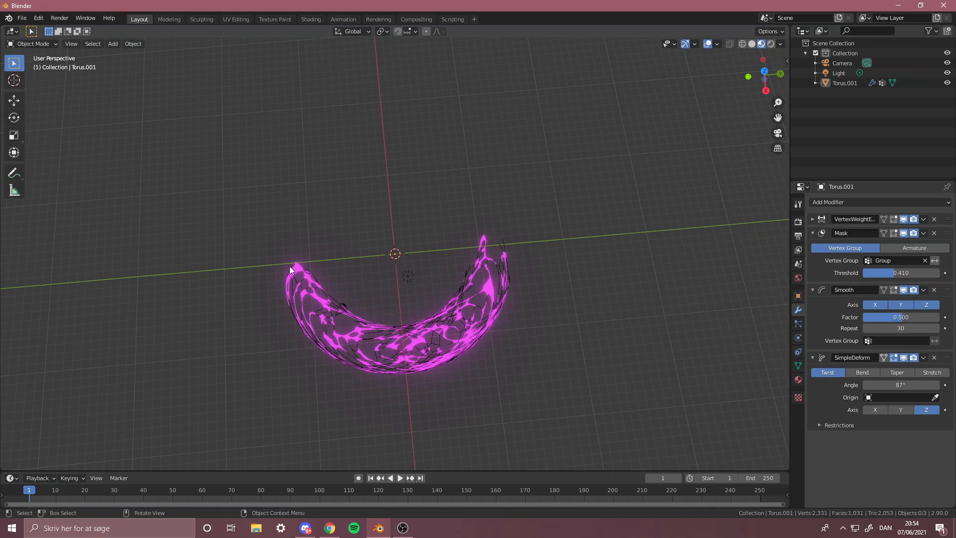
Step: Edit the other end of the crescent, moving its vertices to converge into a point
{"action": "key", "text": "Tab"}
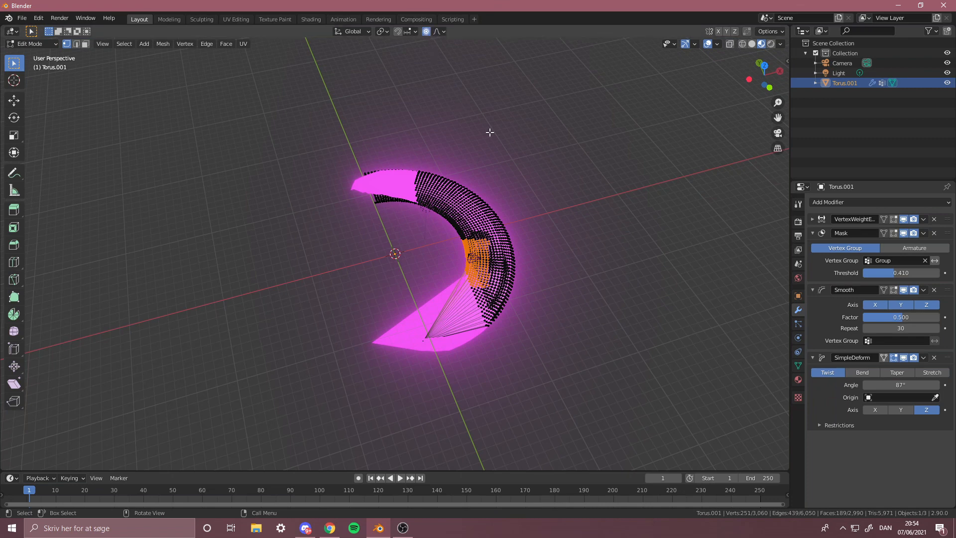
{"action": "key", "text": "g"}
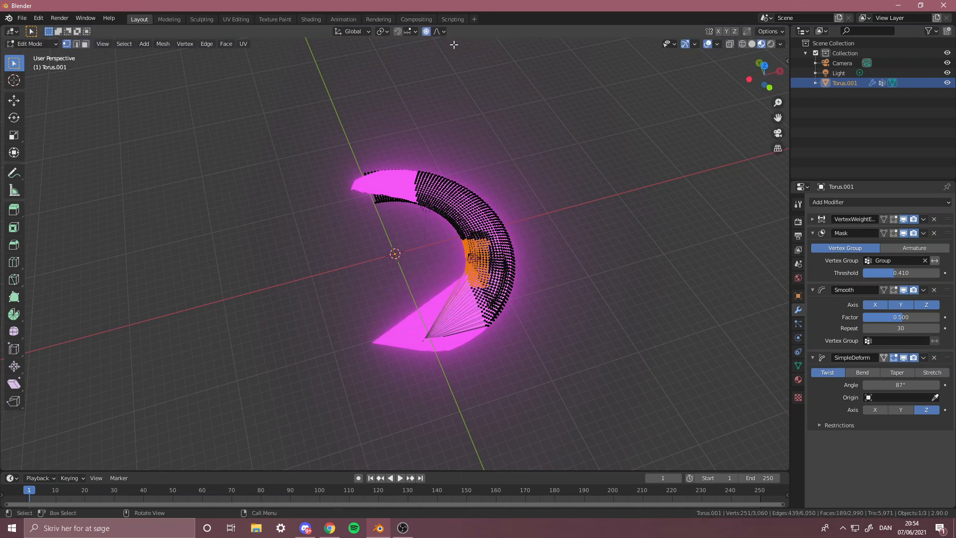
{"action": "mouse_move", "coordinate": [610, 180]}
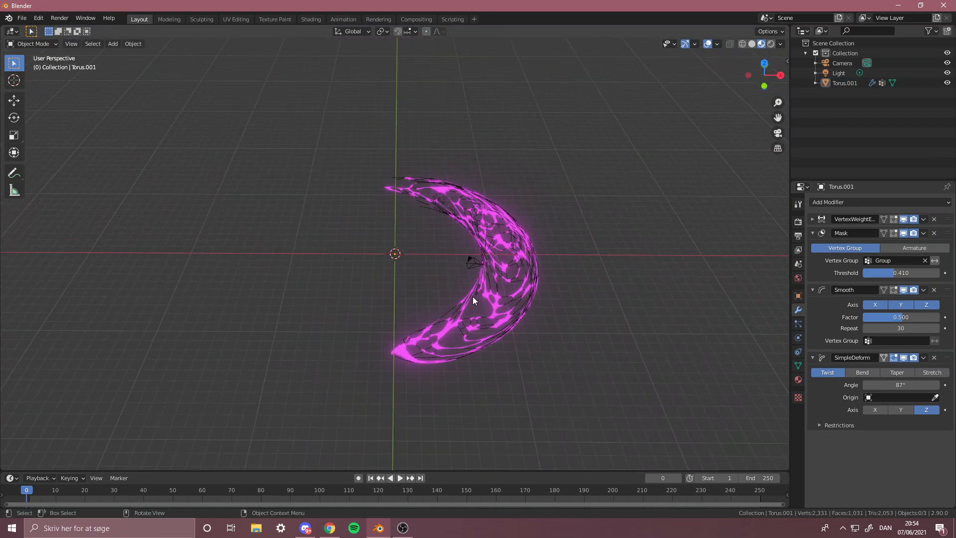
Step: Scale the pink crescent torus down along the X axis so both ends taper to points
{"action": "key", "text": "s"}
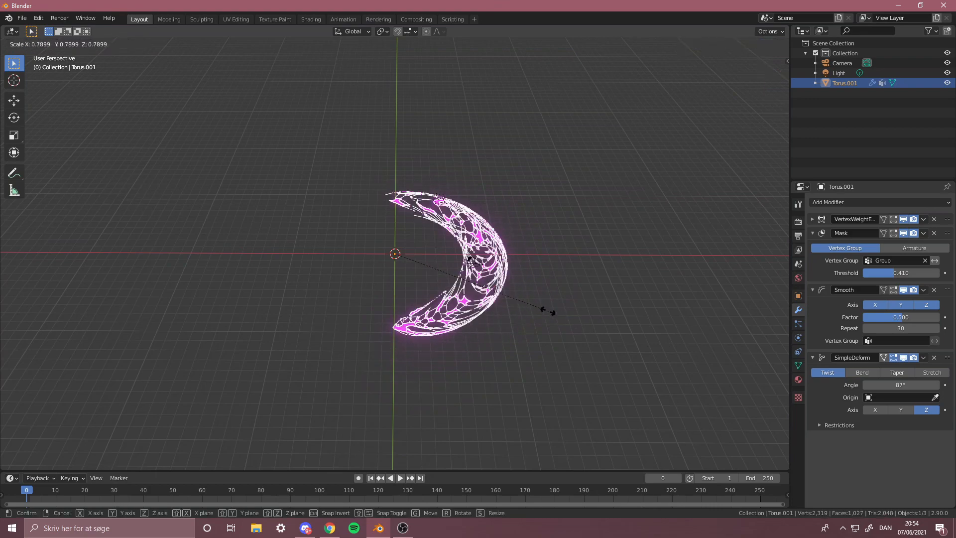
{"action": "key", "text": "x"}
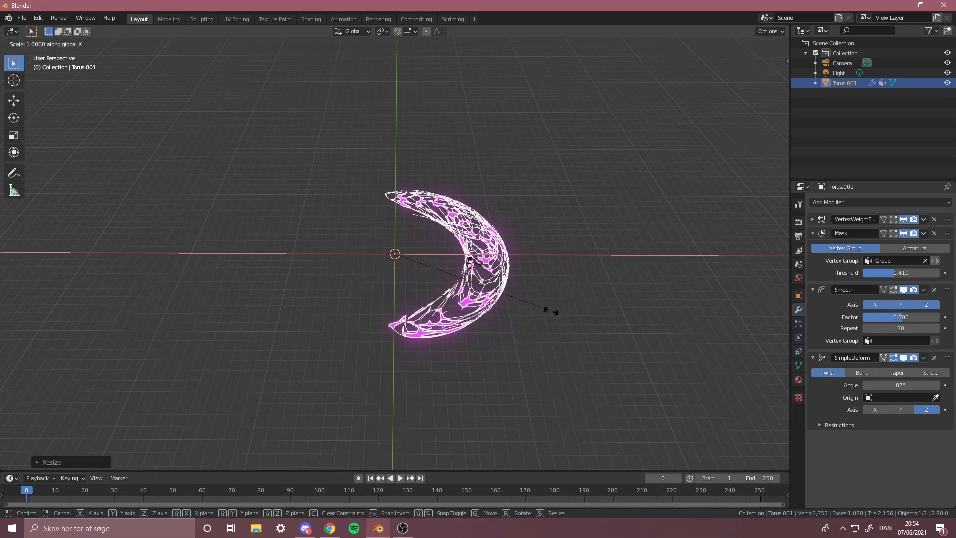
{"action": "left_click", "coordinate": [552, 329]}
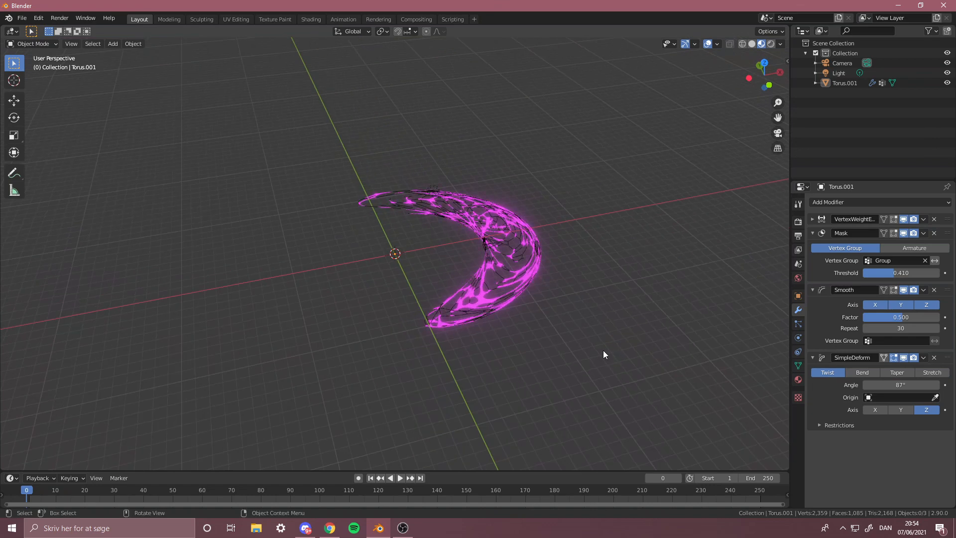
{"action": "left_click", "coordinate": [603, 354]}
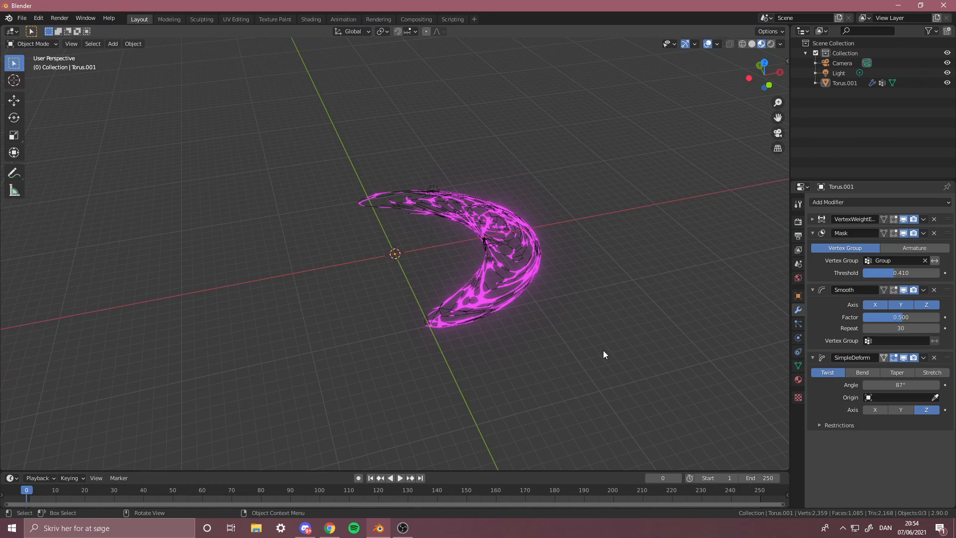